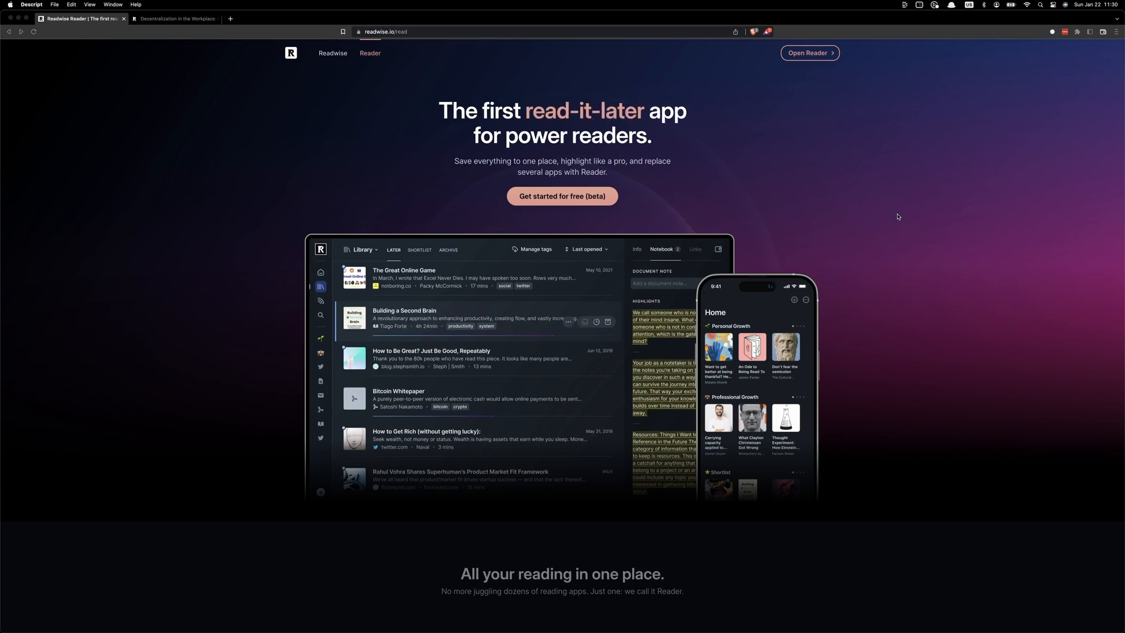
Switch to the Decentralization in the Workplace article in Readwise Reader.
scroll(down, 3)
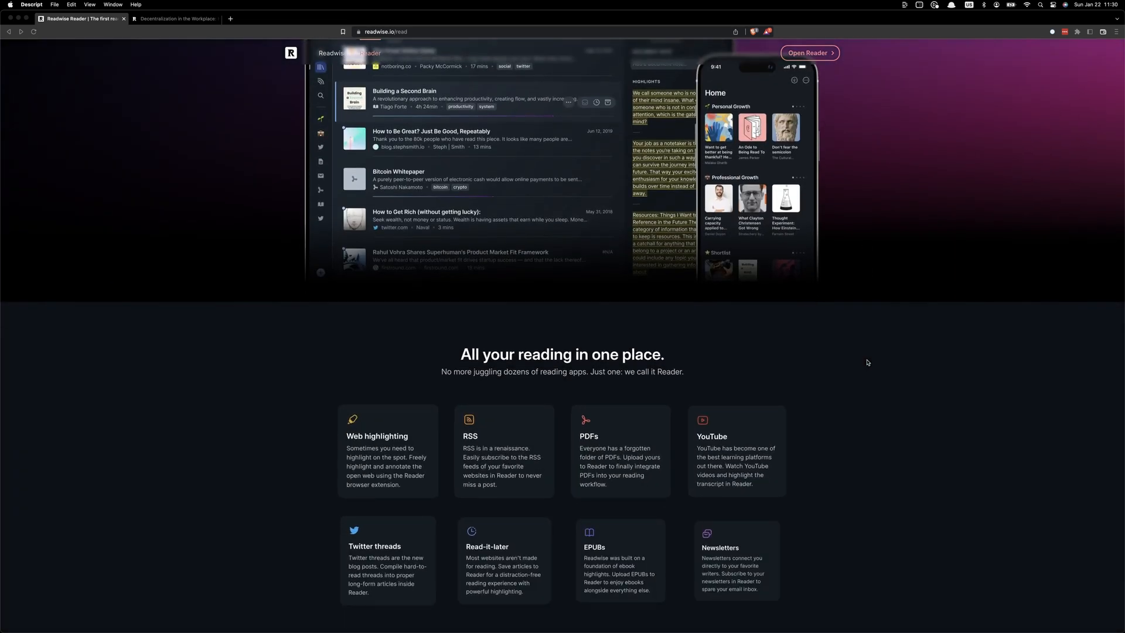
scroll(down, 3)
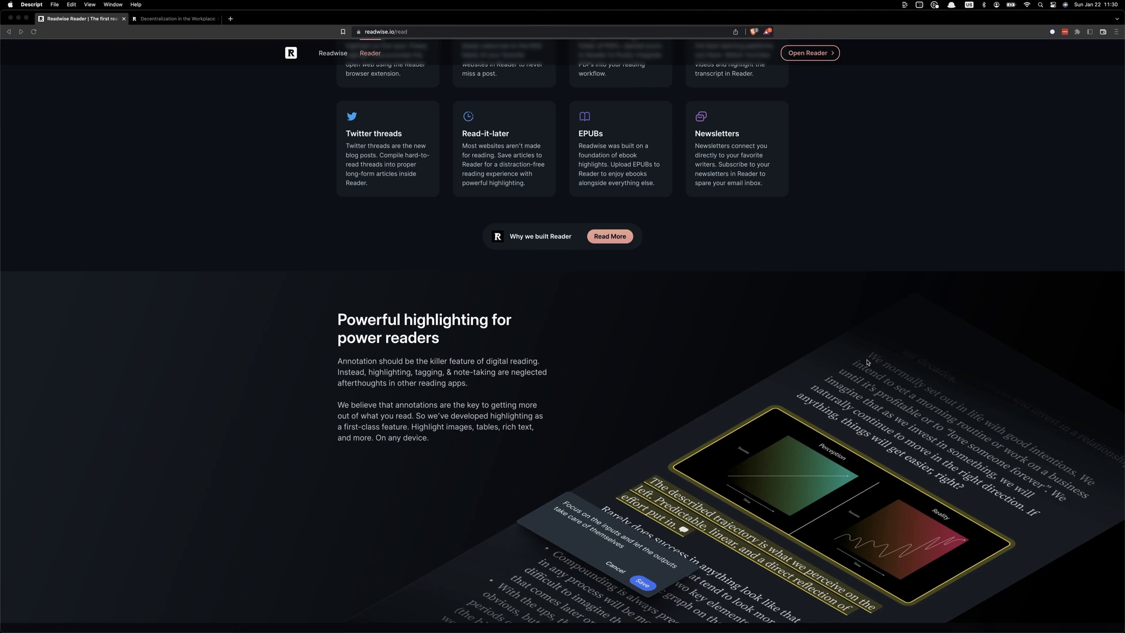
scroll(down, 3)
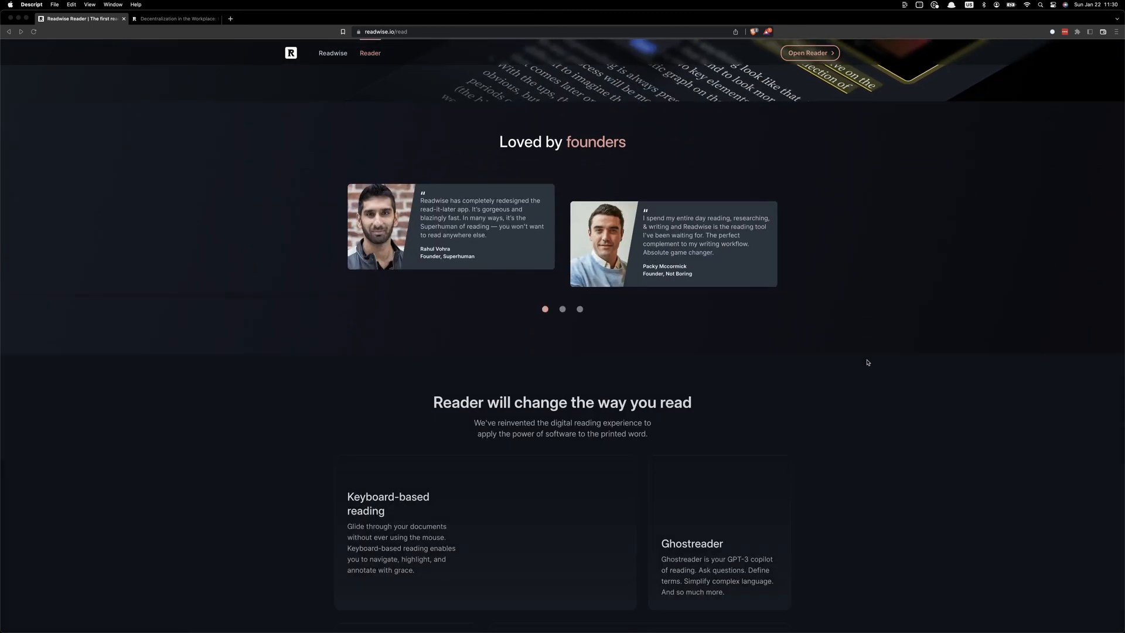
scroll(down, 3)
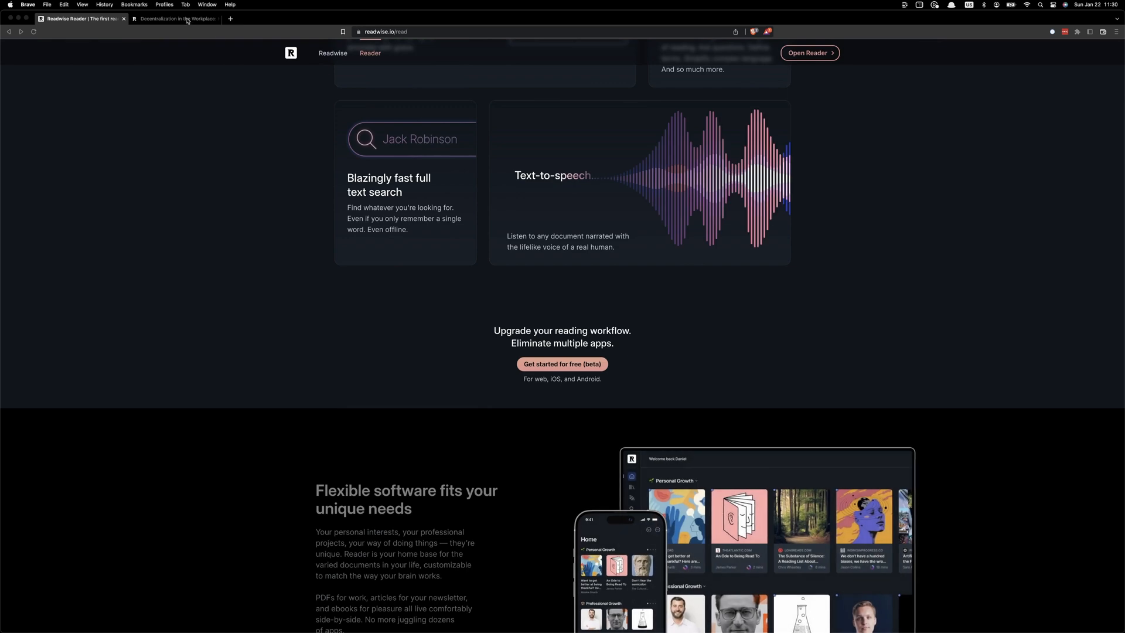
click(176, 34)
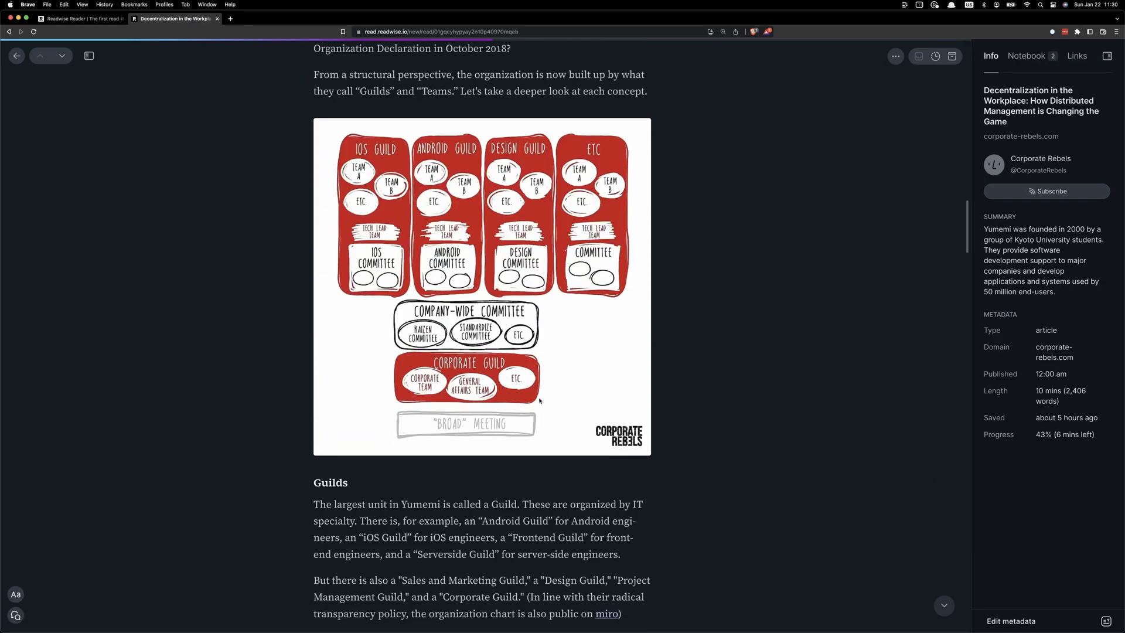
Select the highlighted Teams passage on team membership and search the launcher for 'log'.
scroll(down, 3)
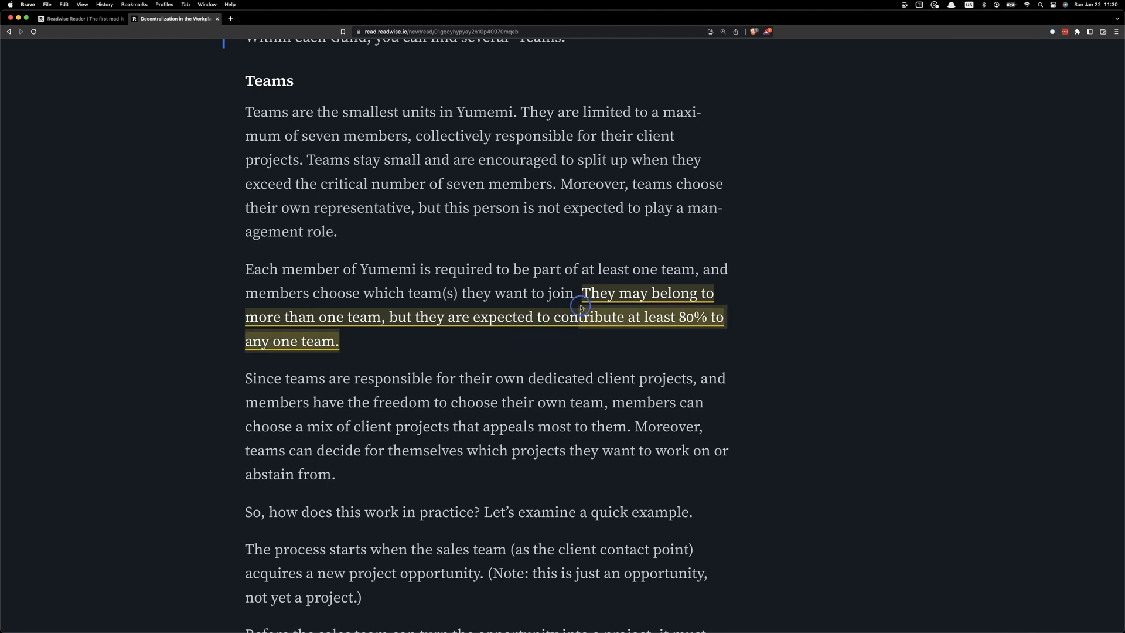
click(580, 305)
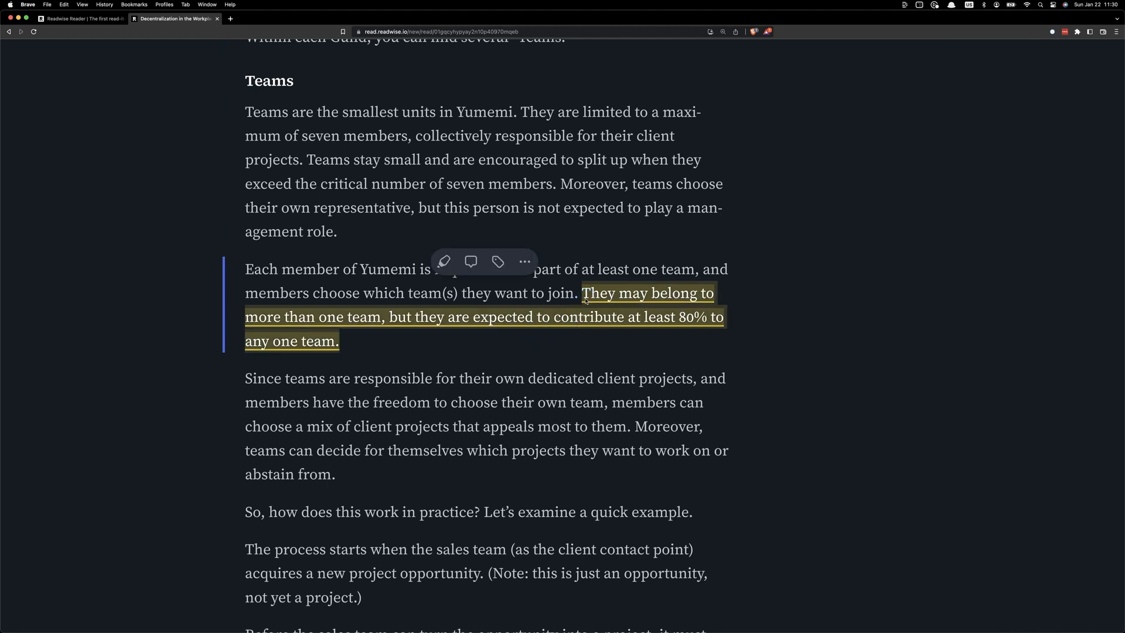
text(log)
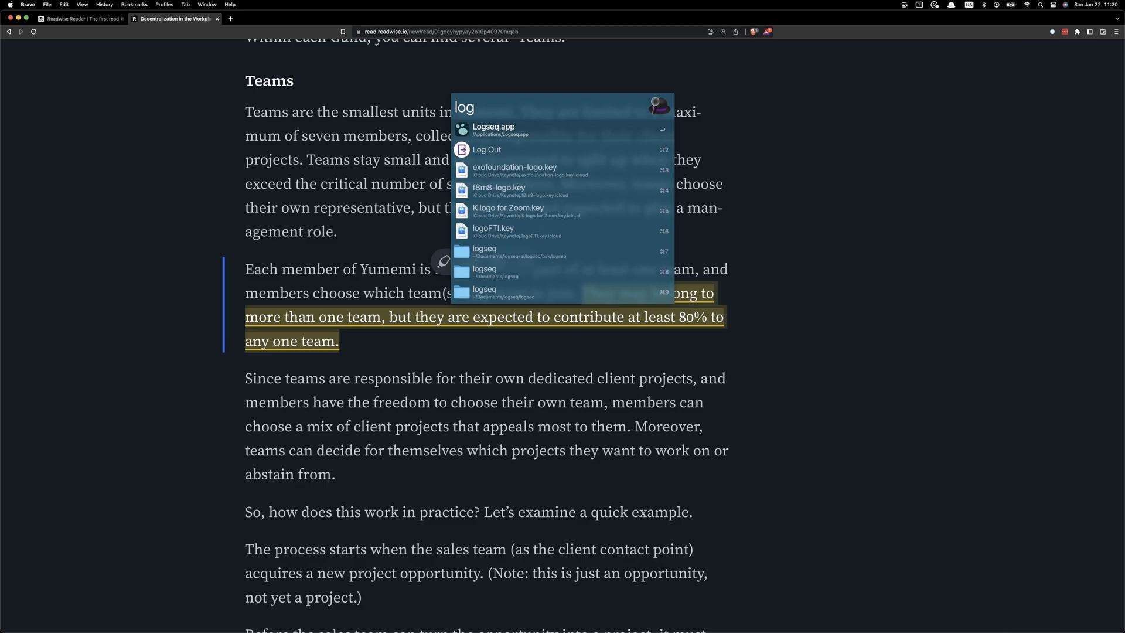
Launch Logseq and add an 11:30 journal block with a nested 'AI in LogSeq' note.
click(494, 126)
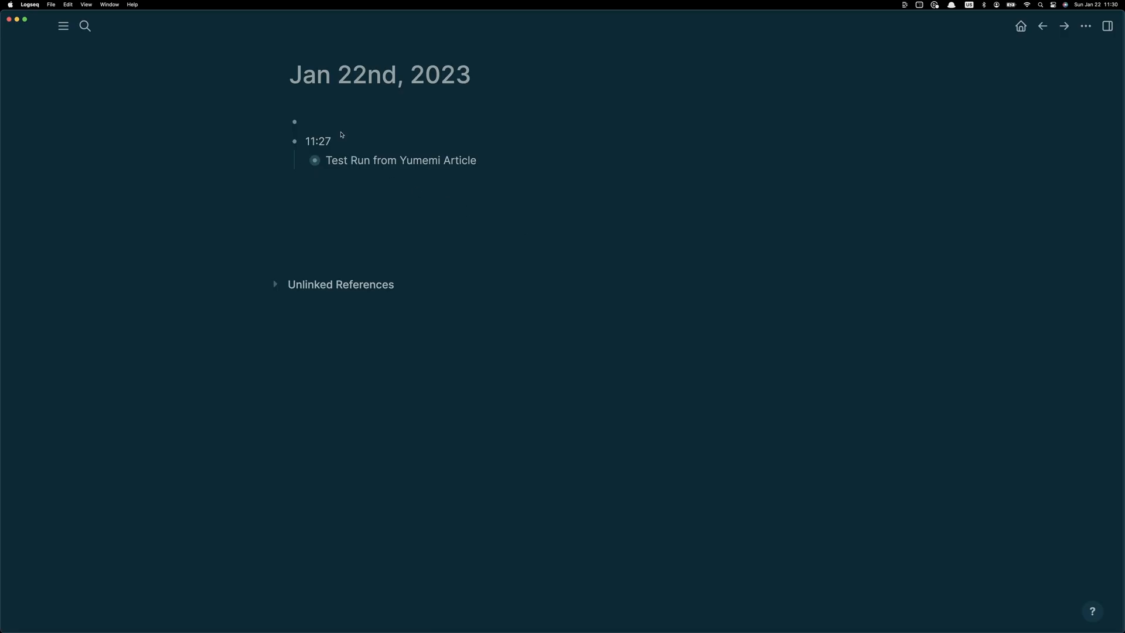
text(/tie)
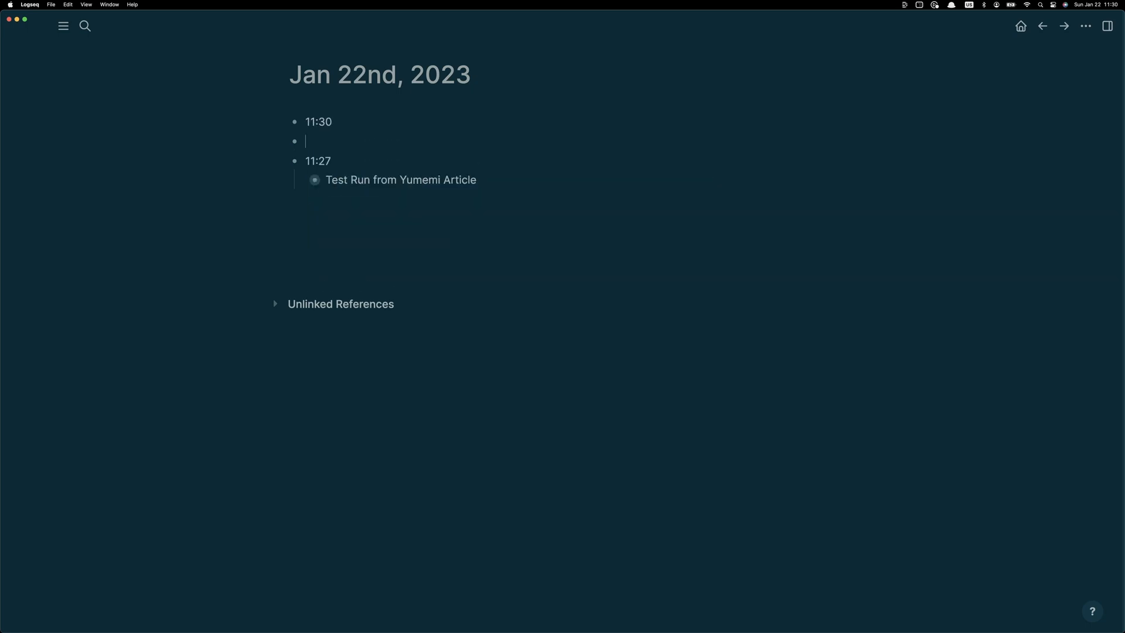
key(Tab)
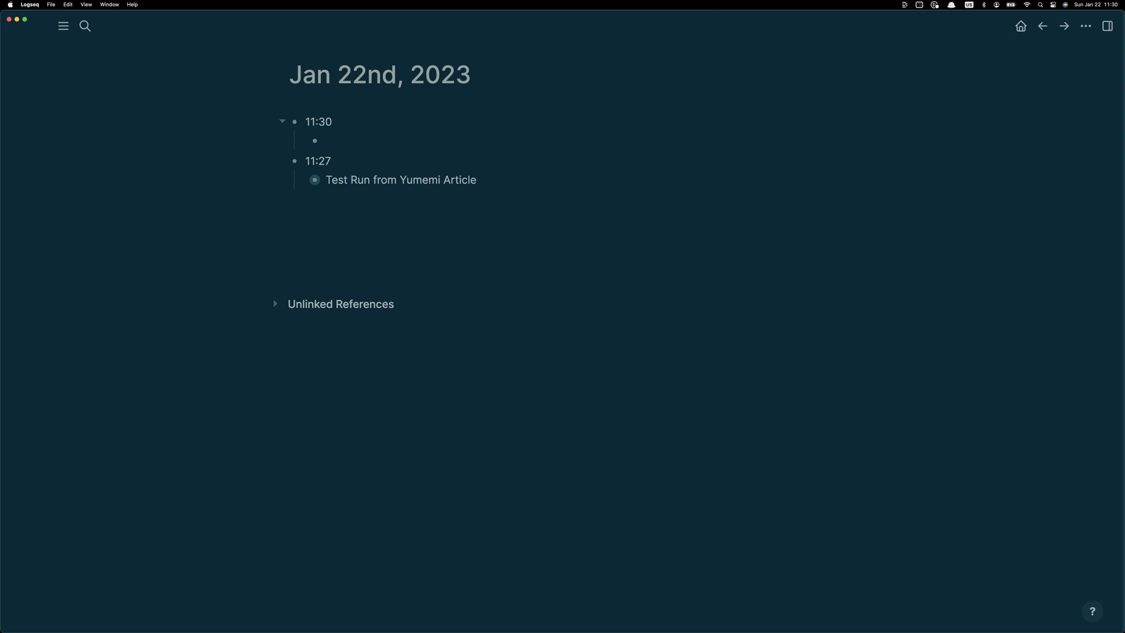
text(AI)
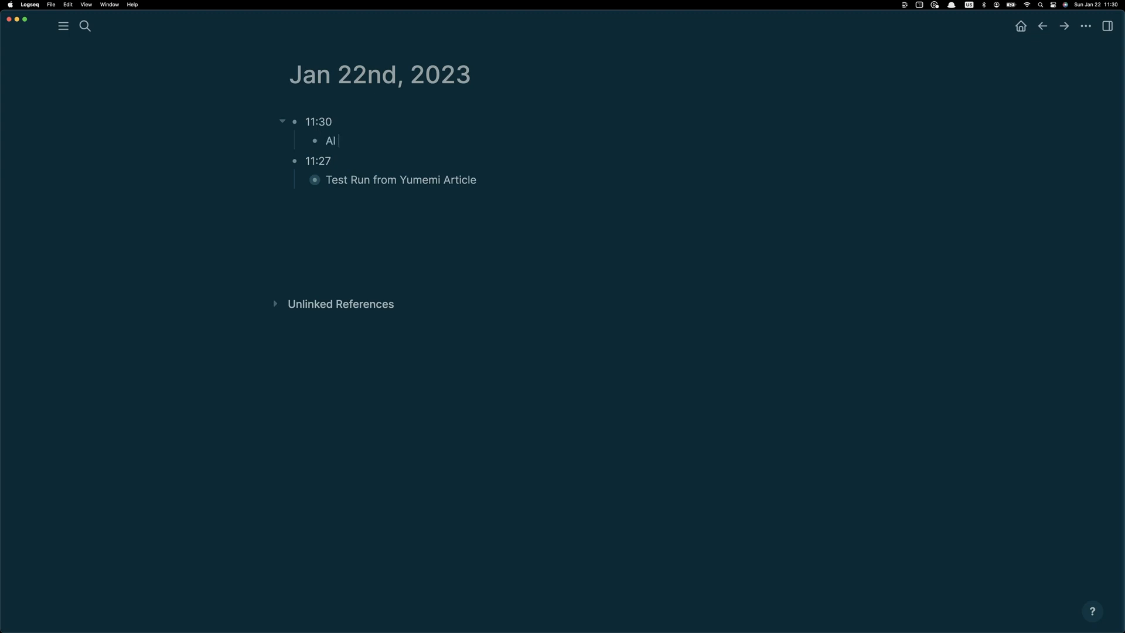
text(in LogSeq Demo)
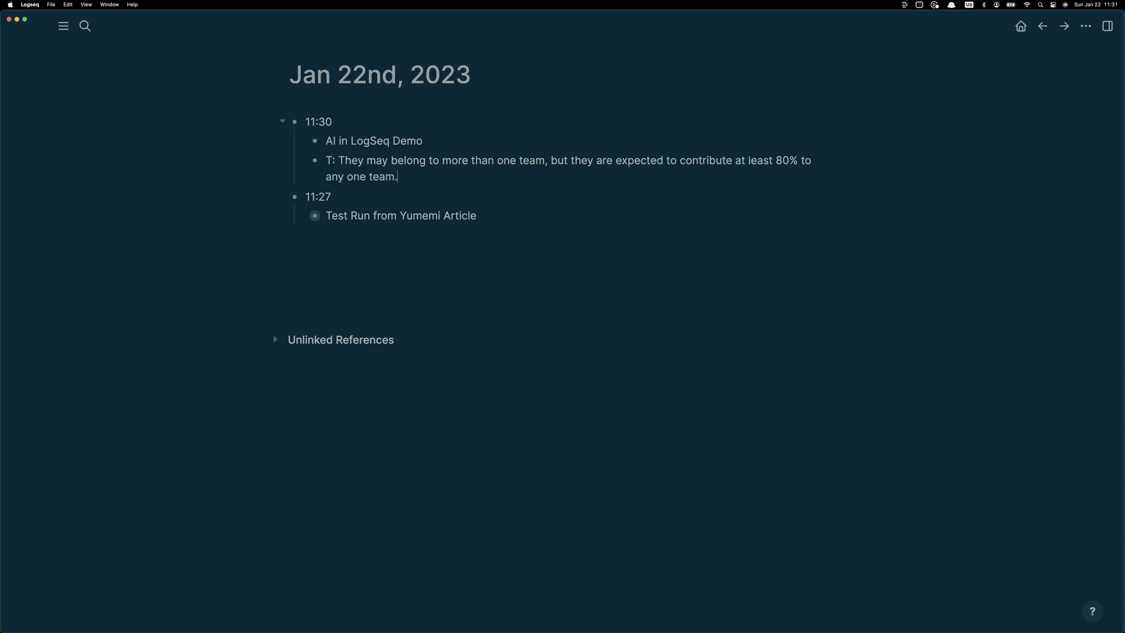
Write a prompt asking, considering text T, for two methods to track contribution in autonomous teams, with /gpt.
text(for T)
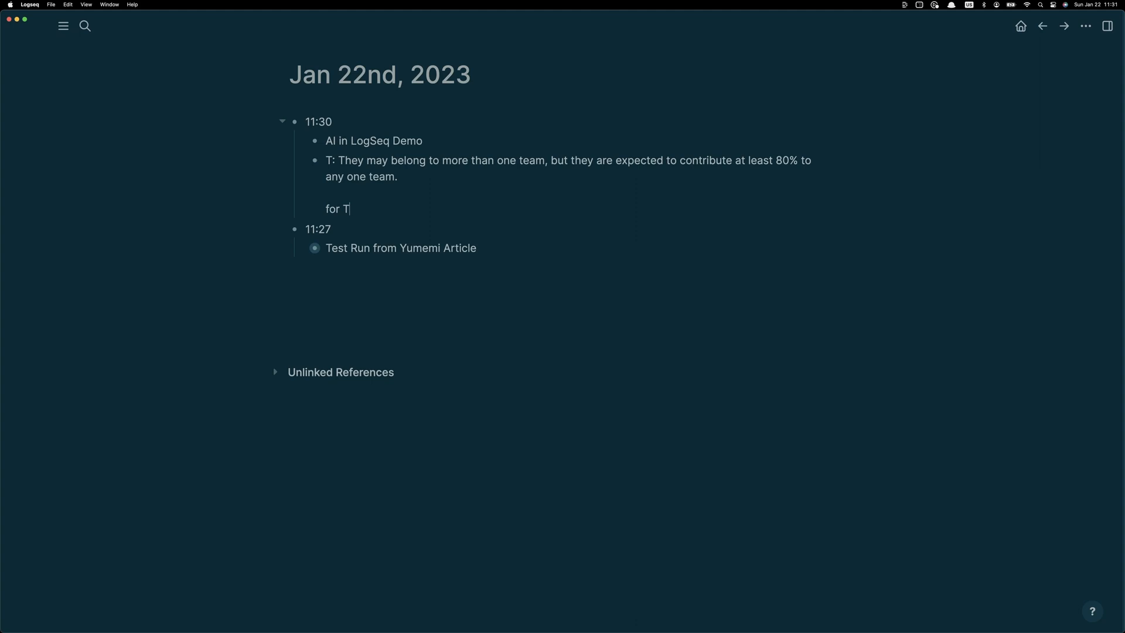
text(" ")
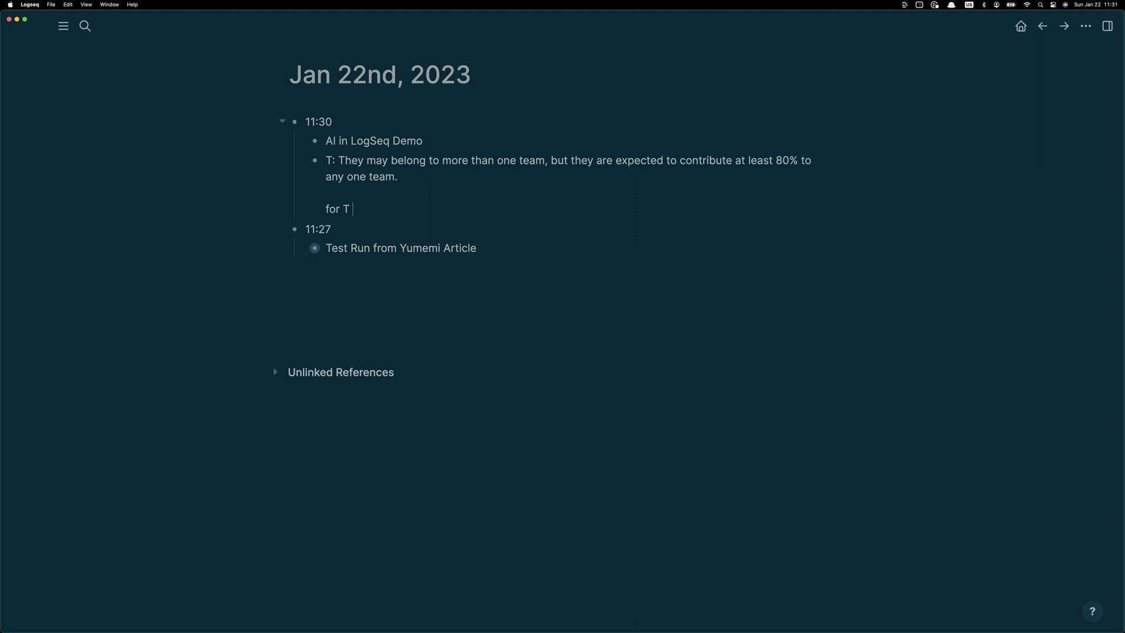
text(give me a couple of)
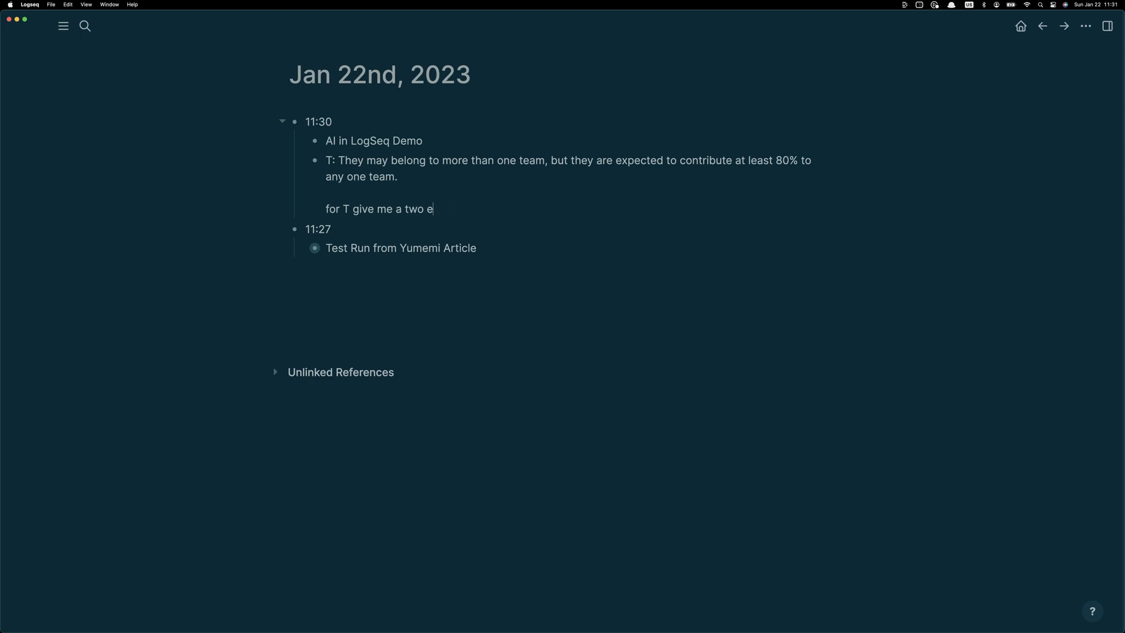
text(xamples of)
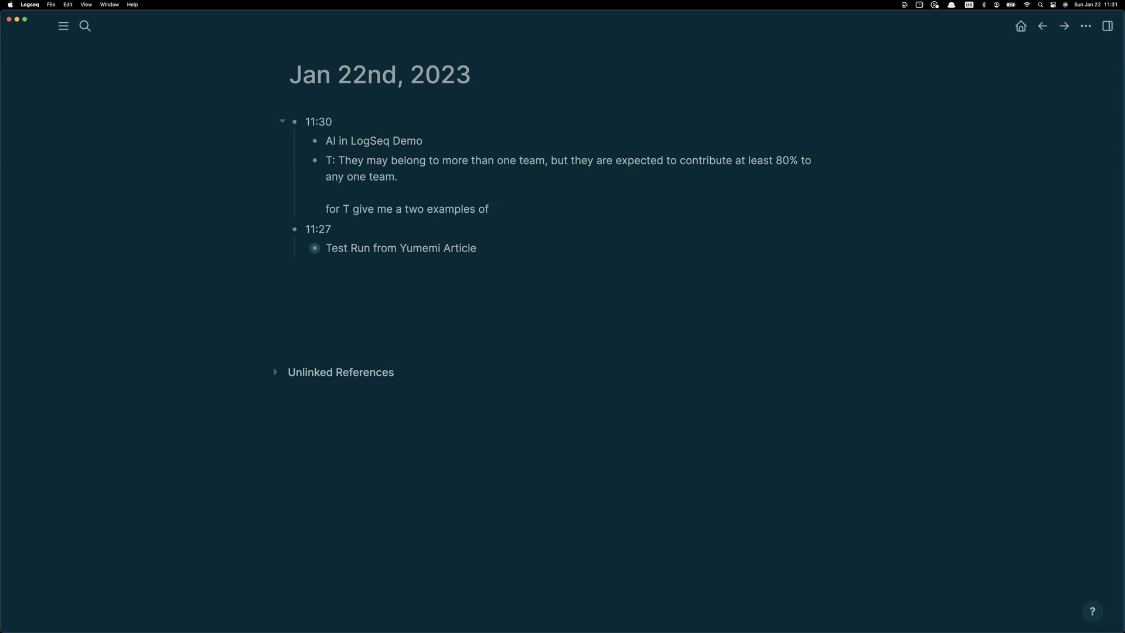
text(met)
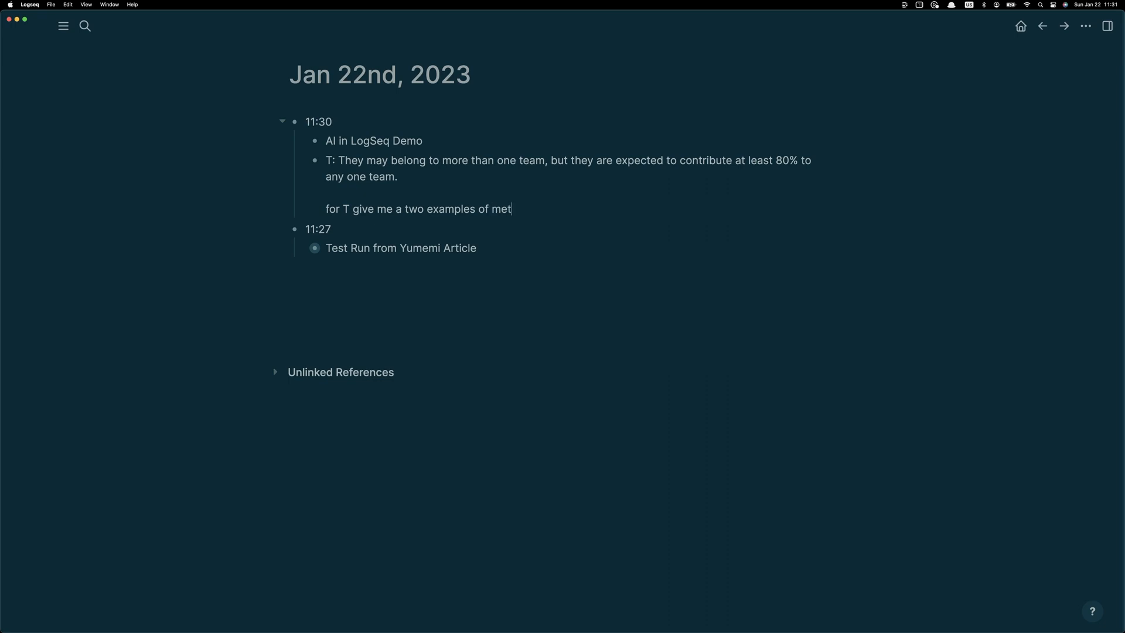
text(hods to track contribution of team members in decentralized and auton)
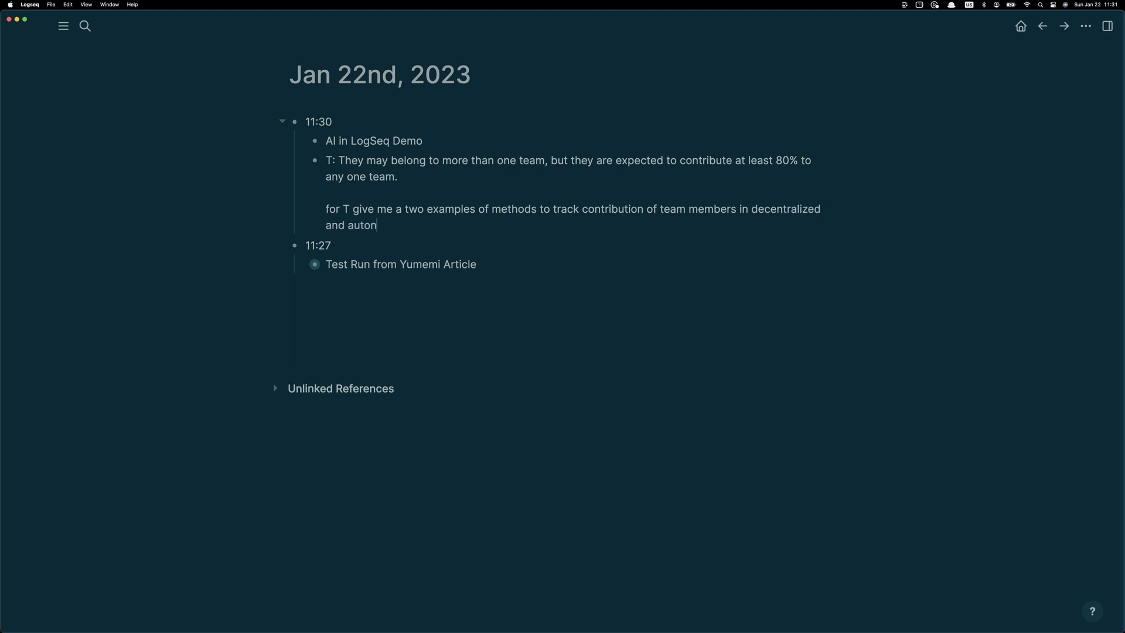
text(omous team structures)
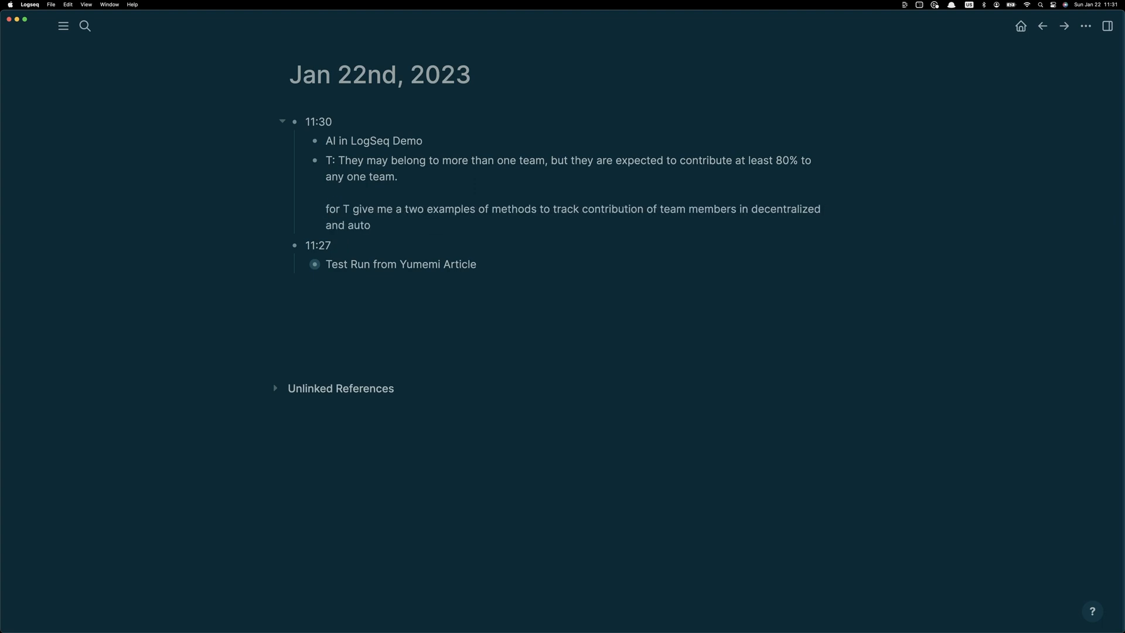
text(nomous)
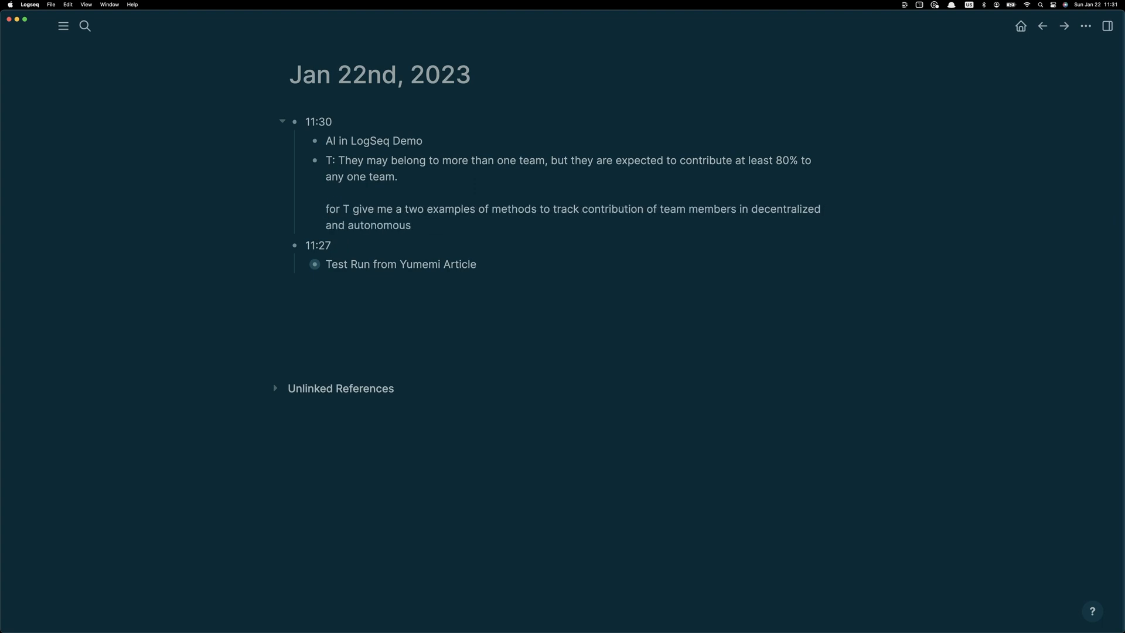
text(team)
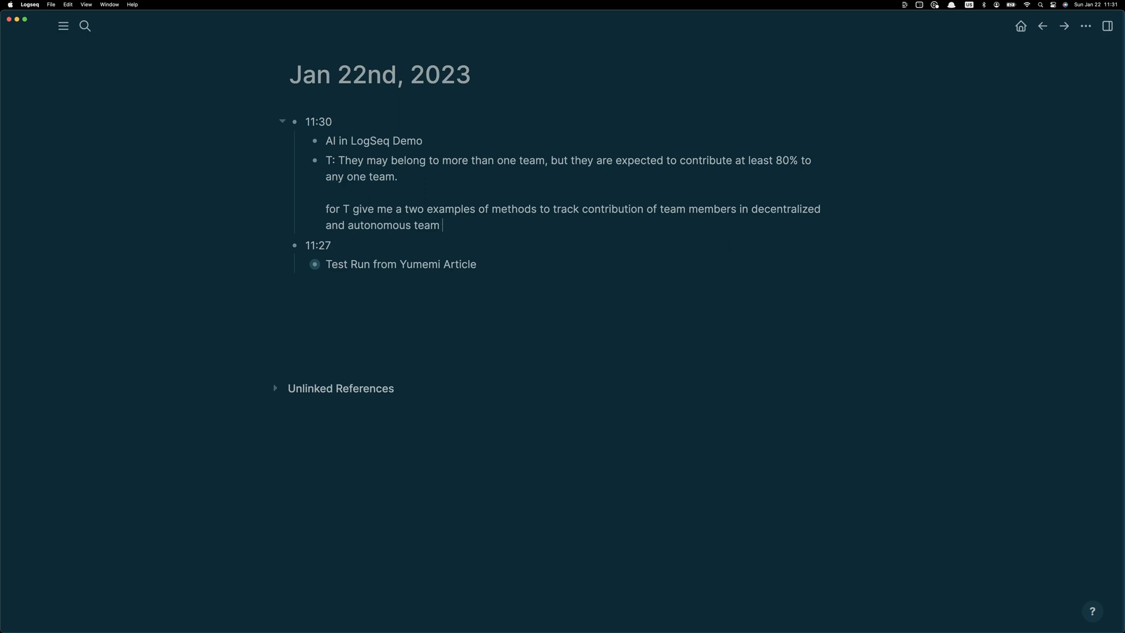
text(s)
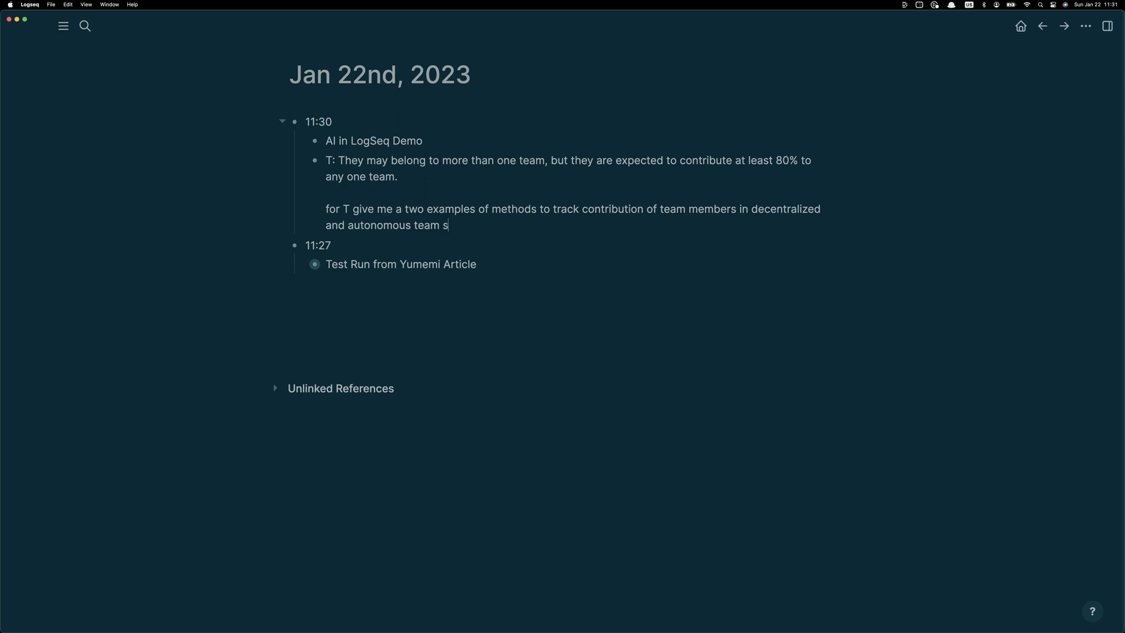
text(tructures.)
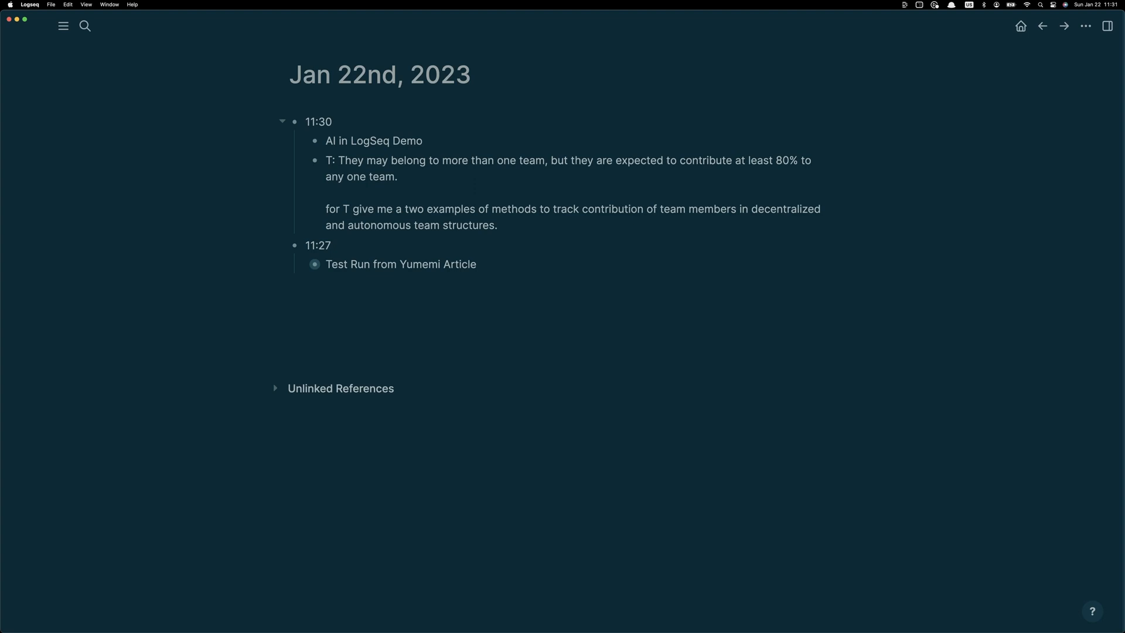
text(cinsidering the t)
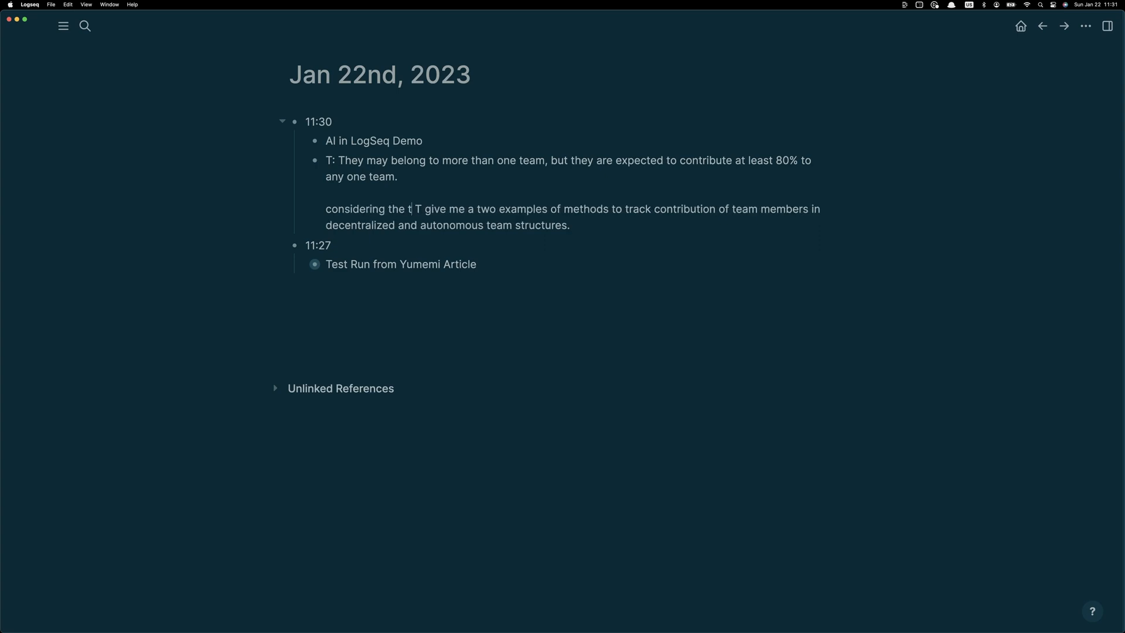
text(ext)
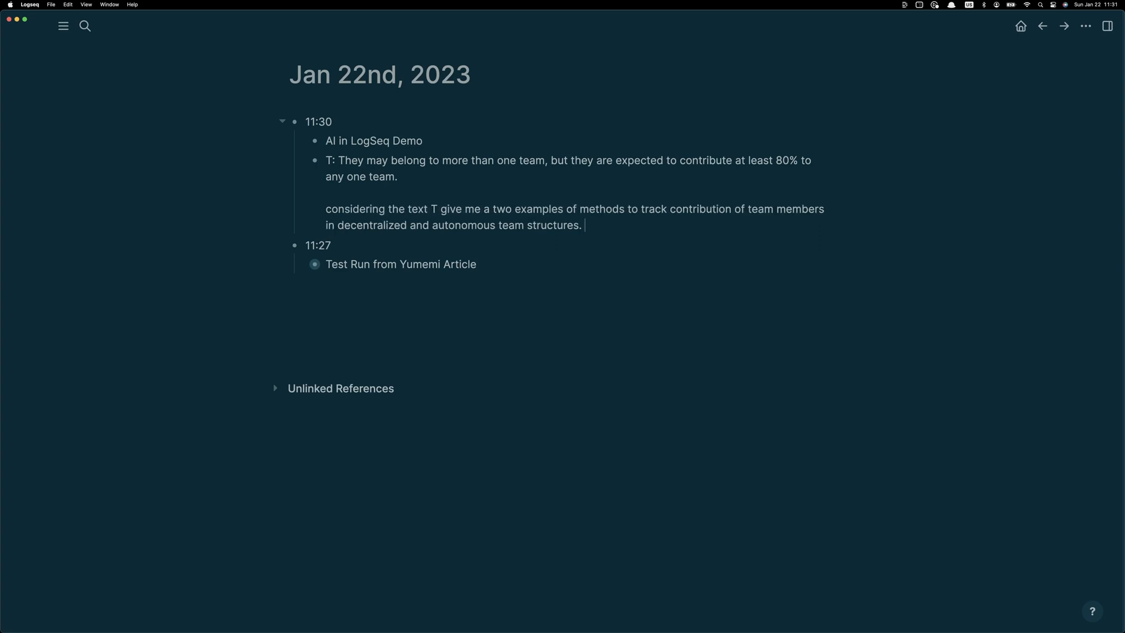
text(/gpt)
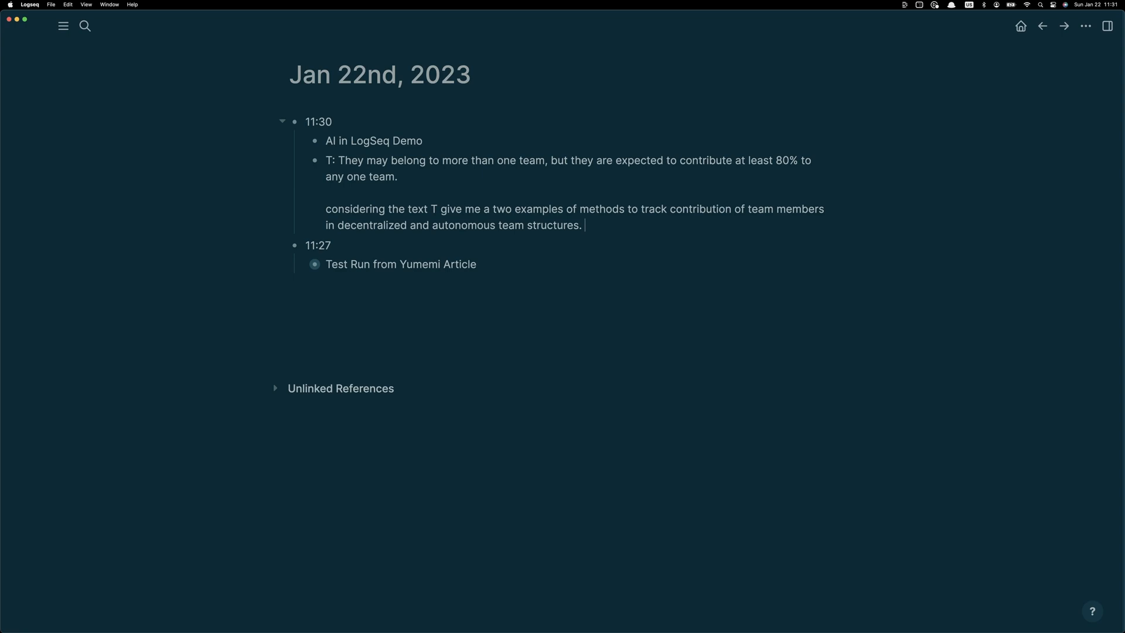
Generate the AI's contribution-tracking answer and review its Performance Reviews example.
key(Enter)
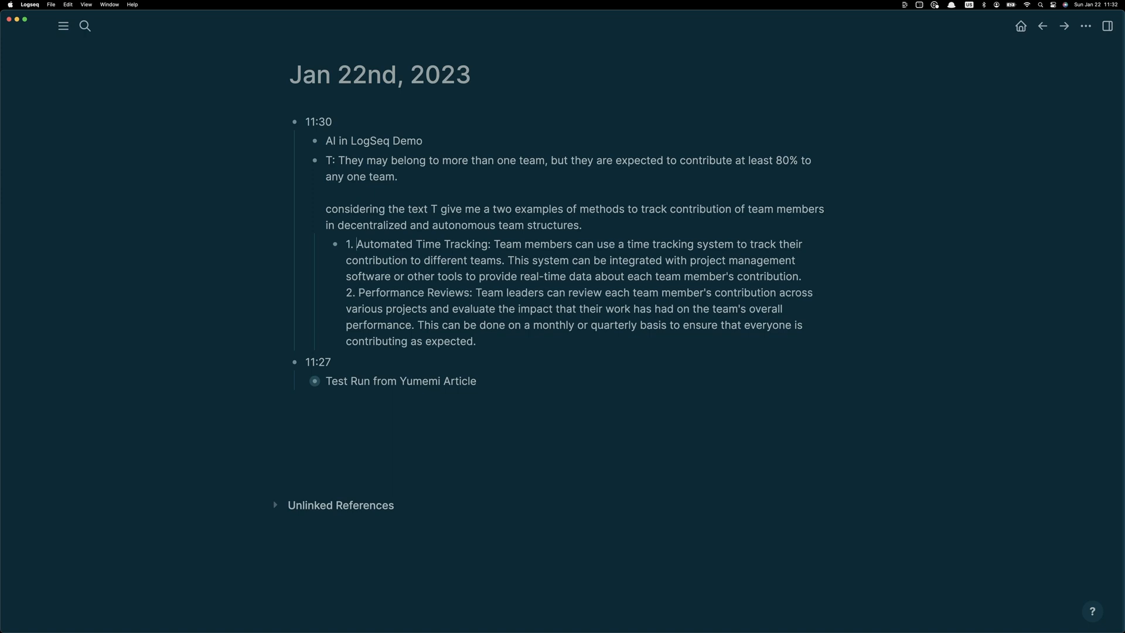
drag(358, 292, 359, 309)
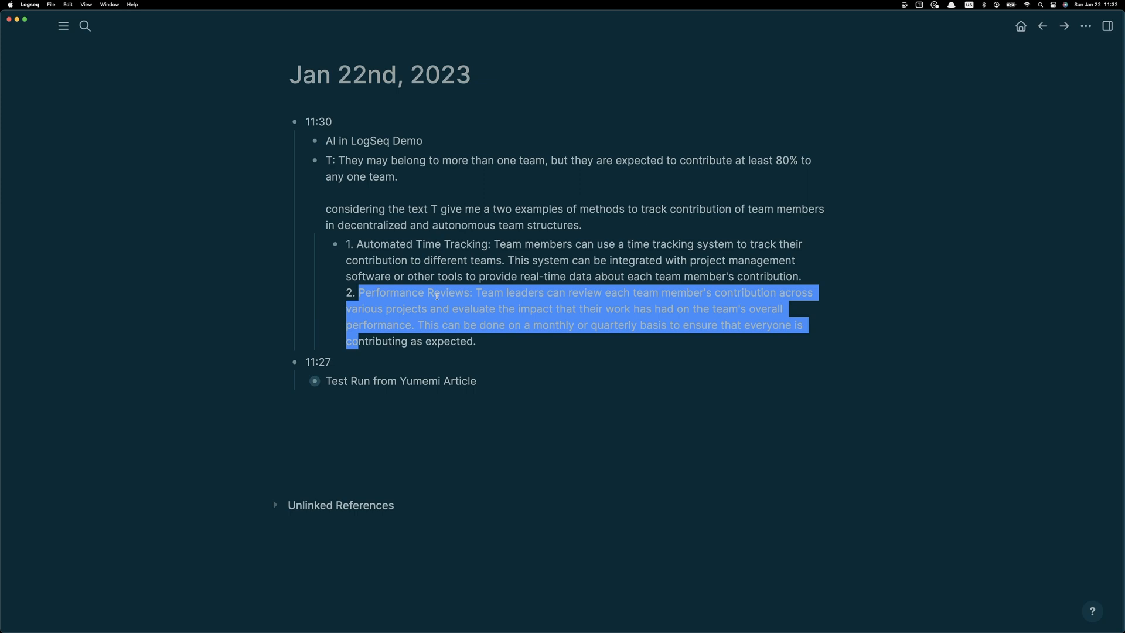
click(489, 347)
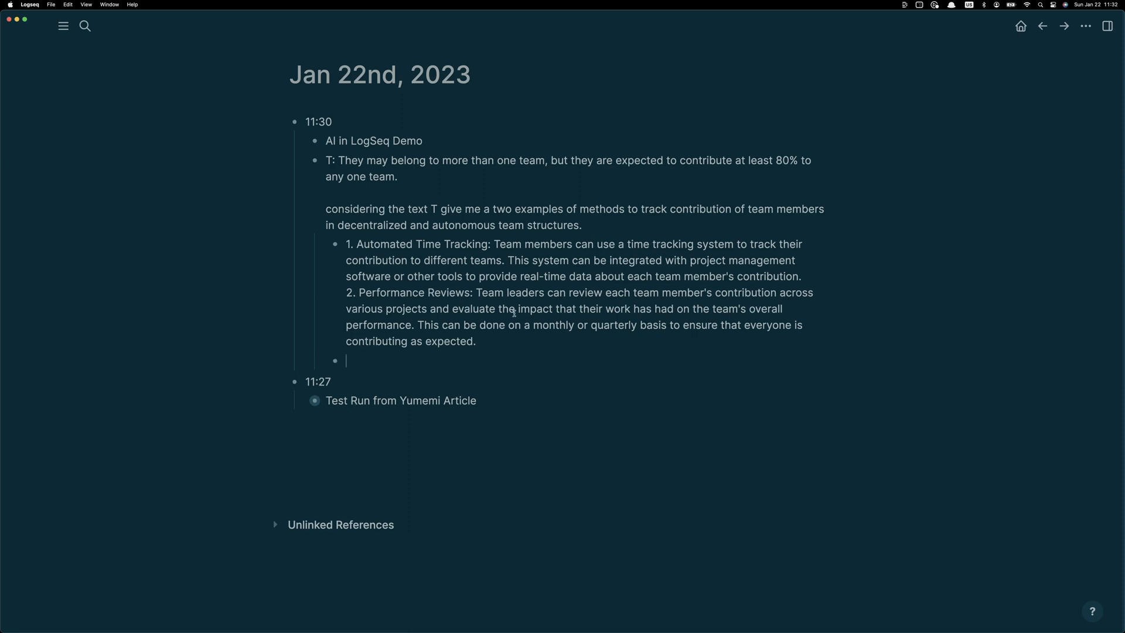
drag(473, 292, 476, 341)
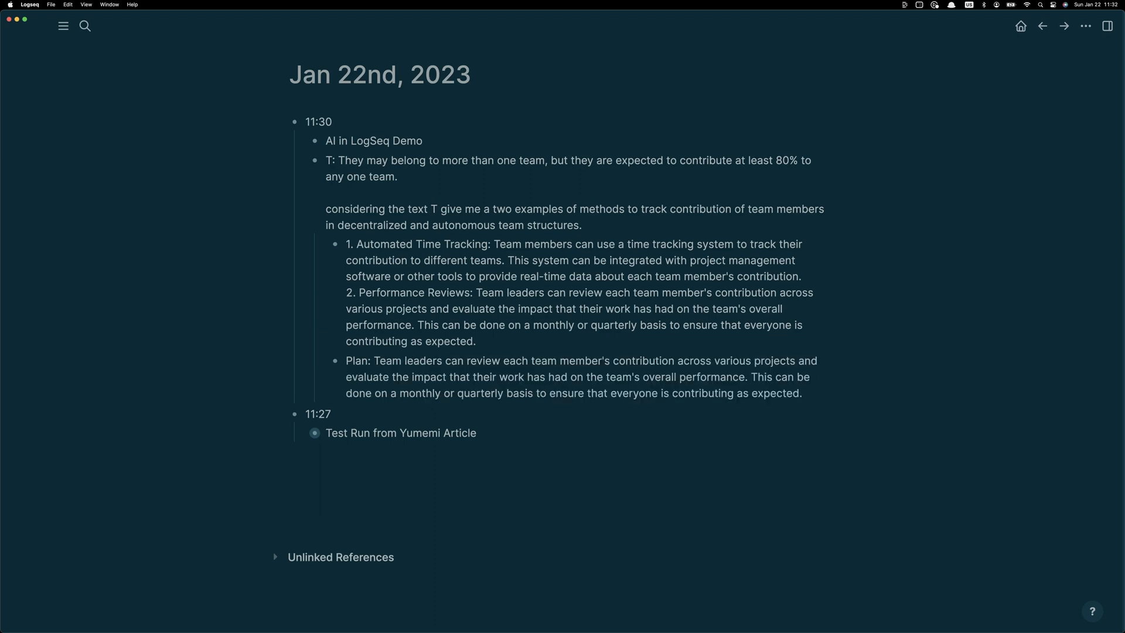
Write the prompt 'For the Plan listed, I'd like a step by step how to do this easily' with /gpt.
text(For the Pl)
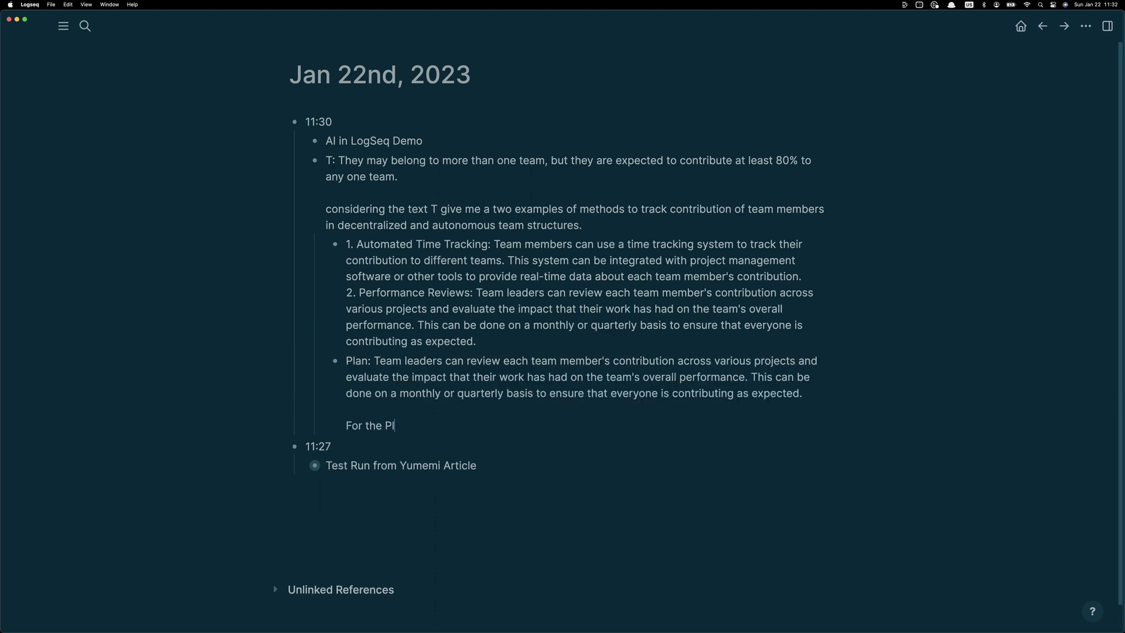
text(an listen)
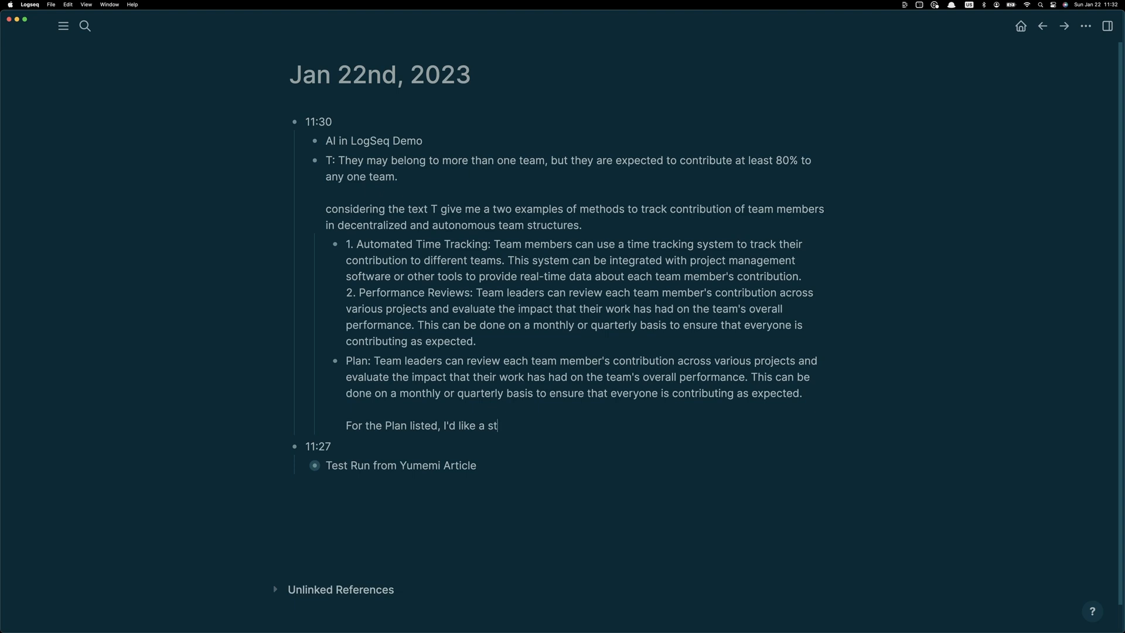
text(ep by step)
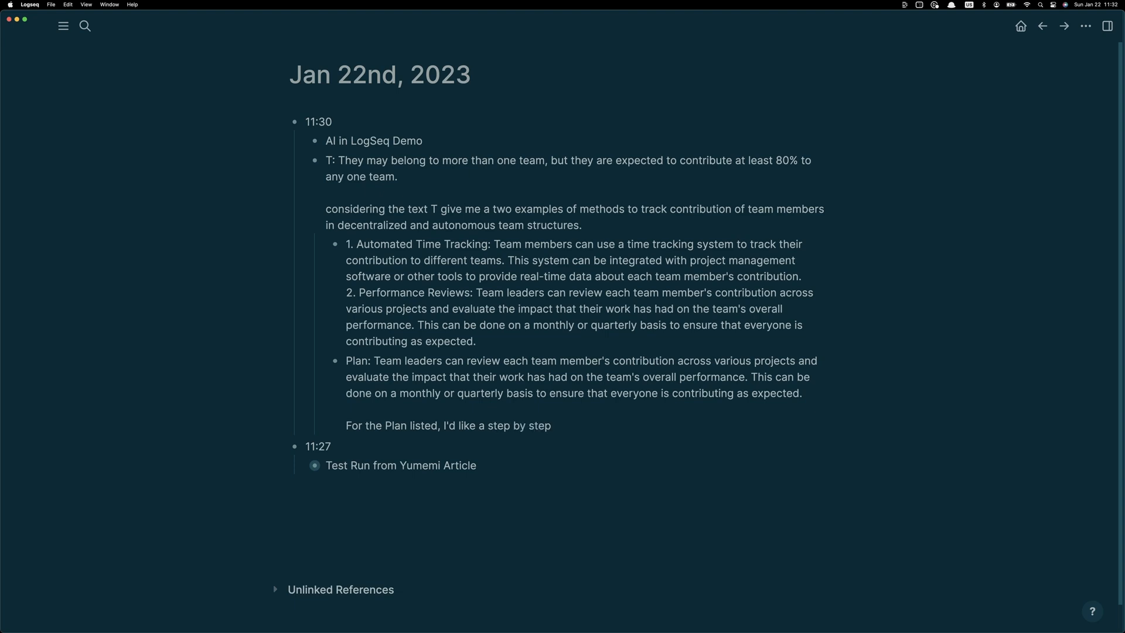
text(how to if)
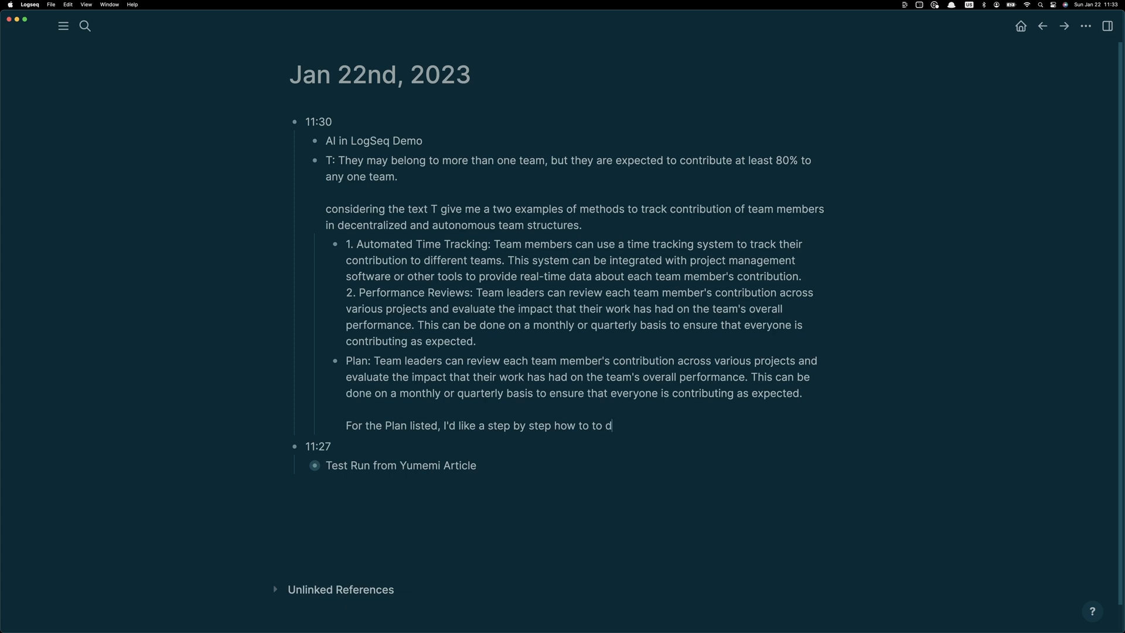
text(o this)
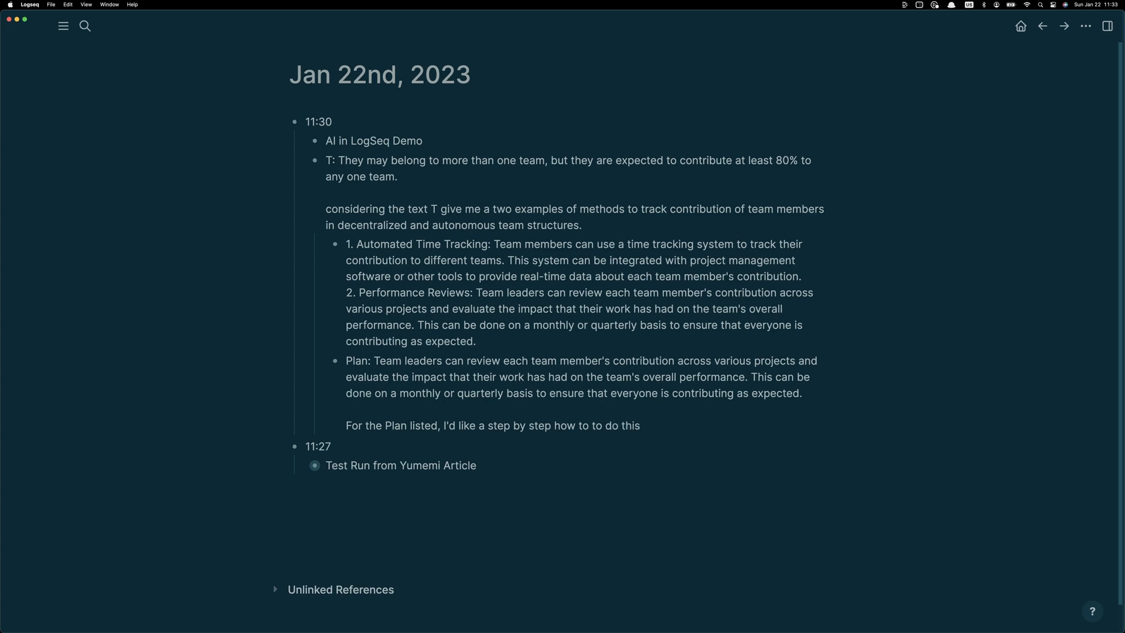
text(easily.)
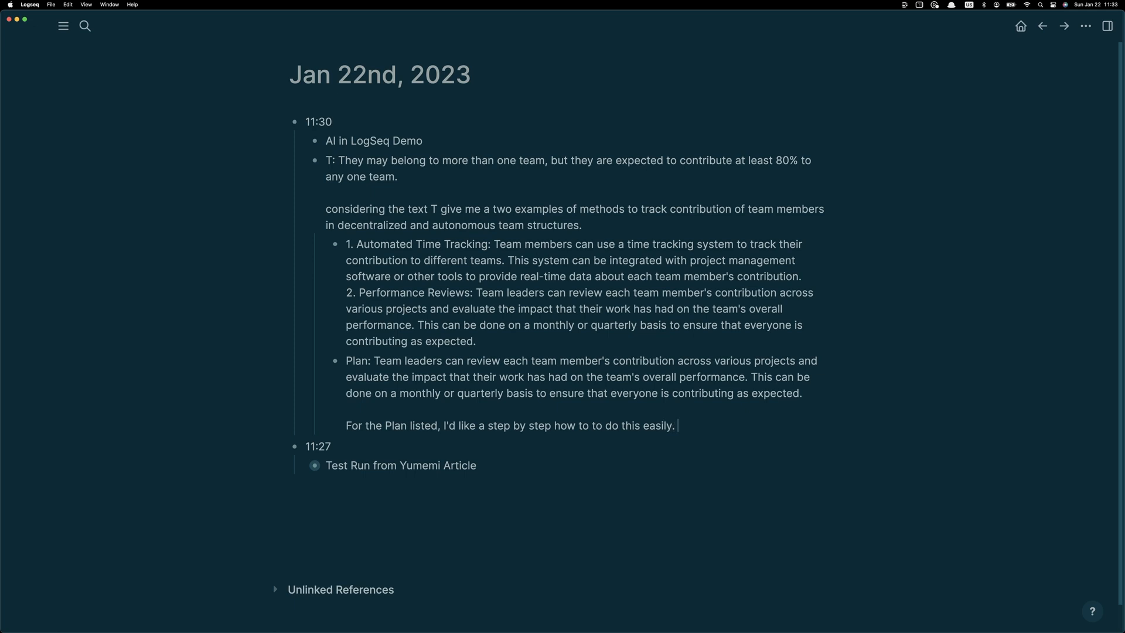
text(/gpt)
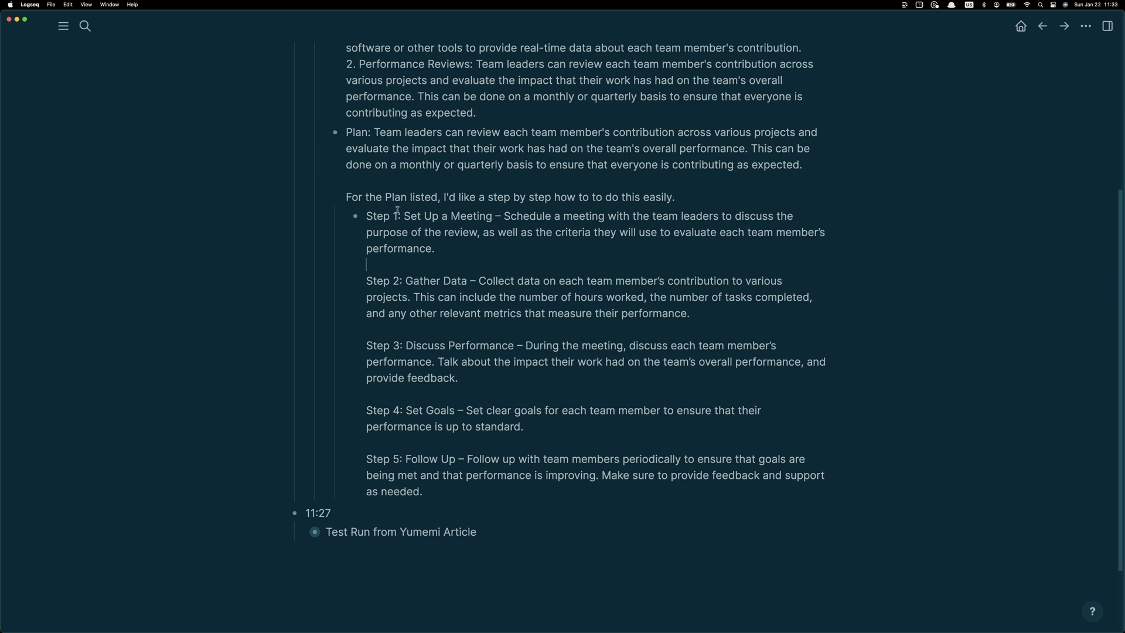
Place the cursor in the AI's five-step response block to add a follow-up.
click(419, 492)
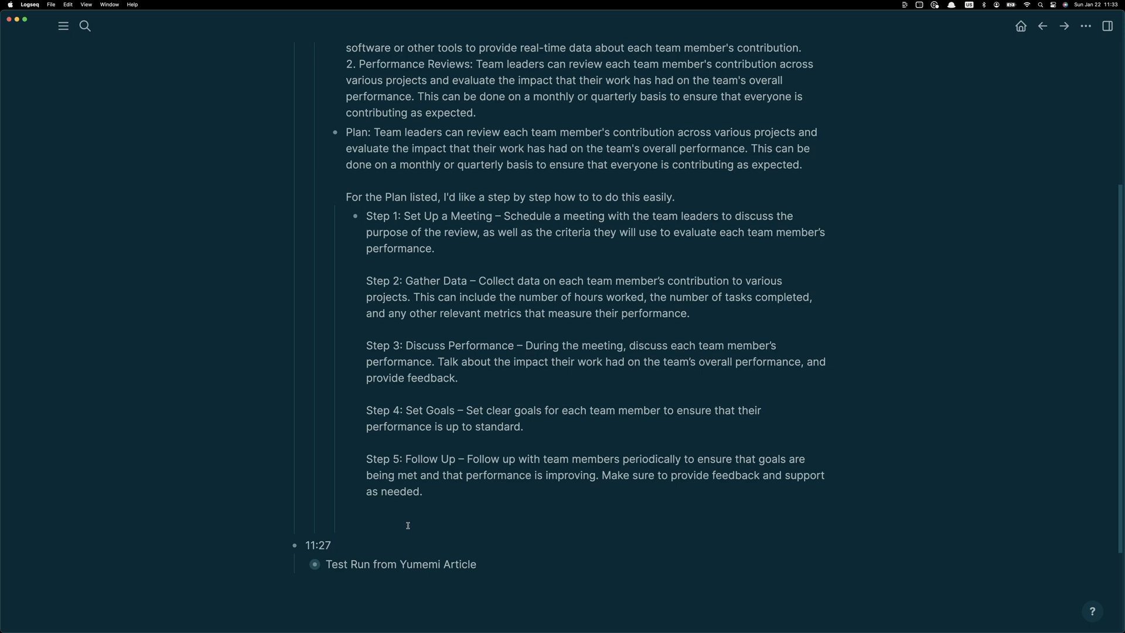
Ask via /gpt 'How can we do this with NO MEETINGS? Rework the answer to remove meetings.'.
text(How c)
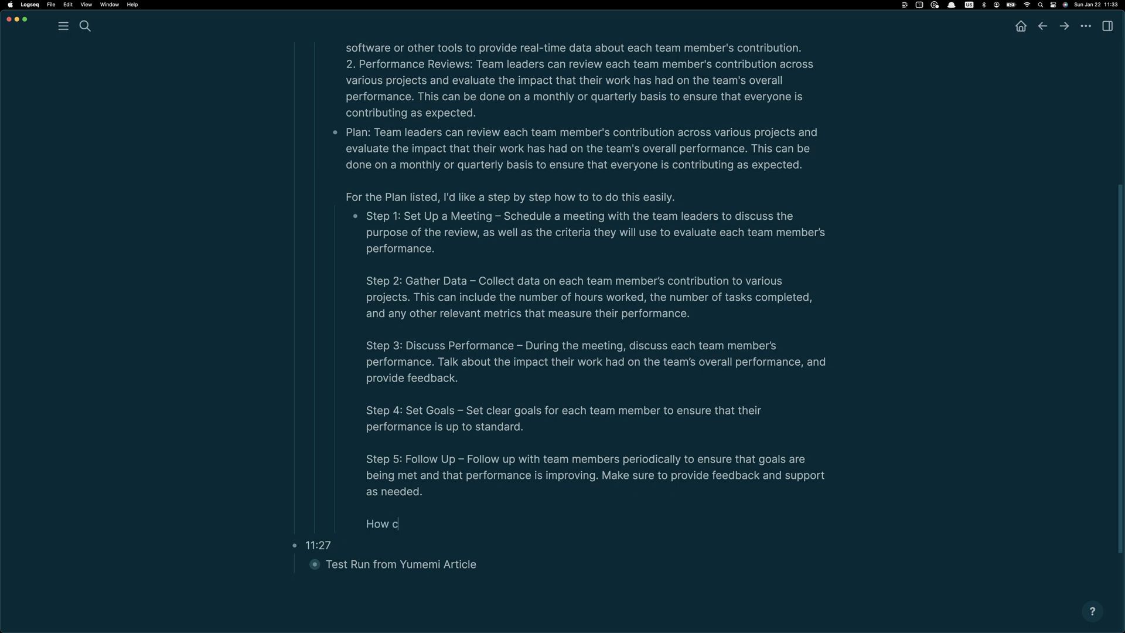
text(an we do this with)
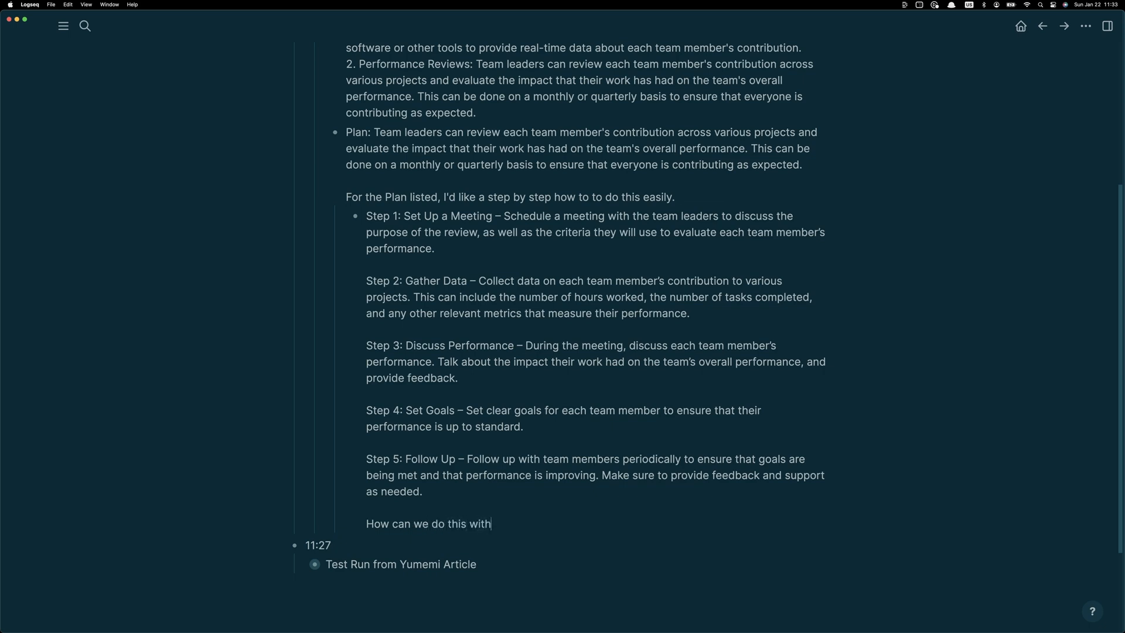
text(NO MEETINGS)
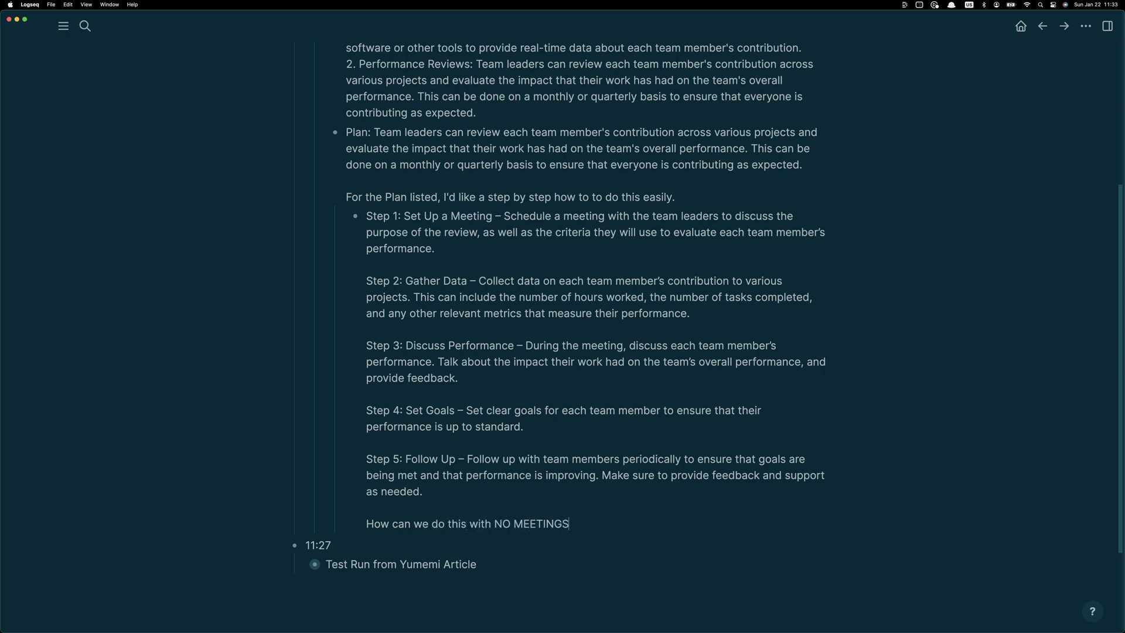
text(?)
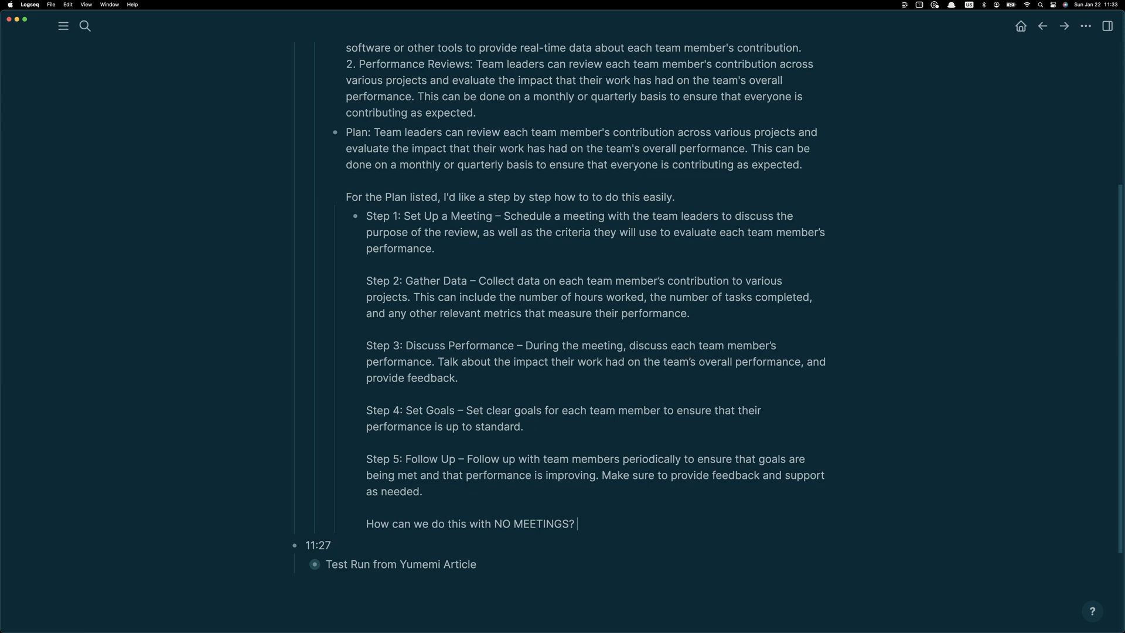
text(Rework the answer t)
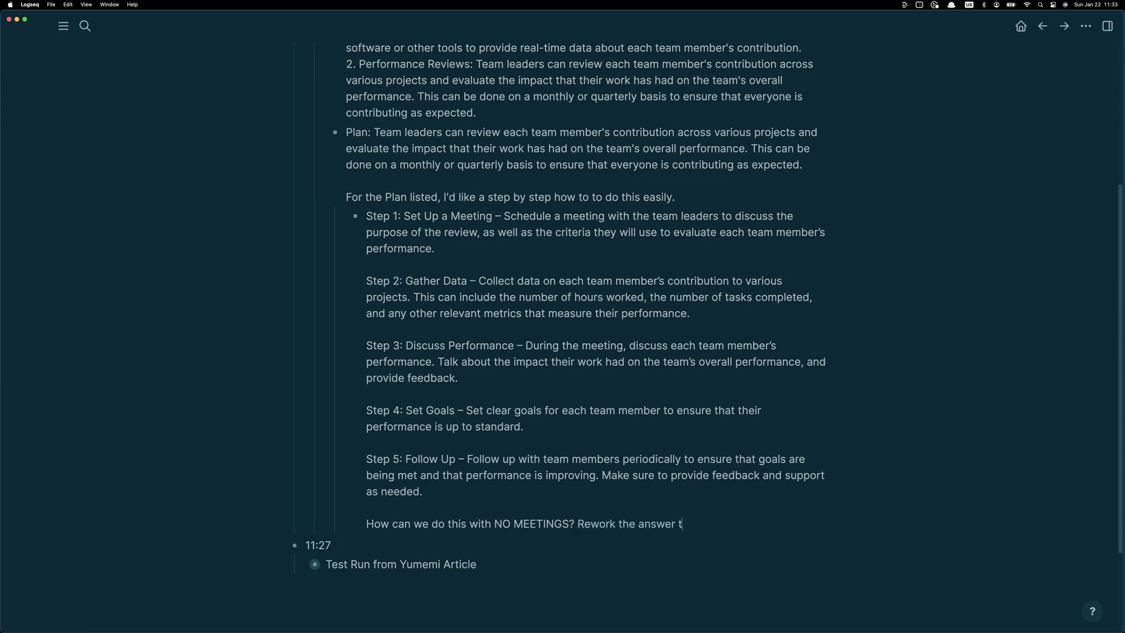
text(o remove the need for m)
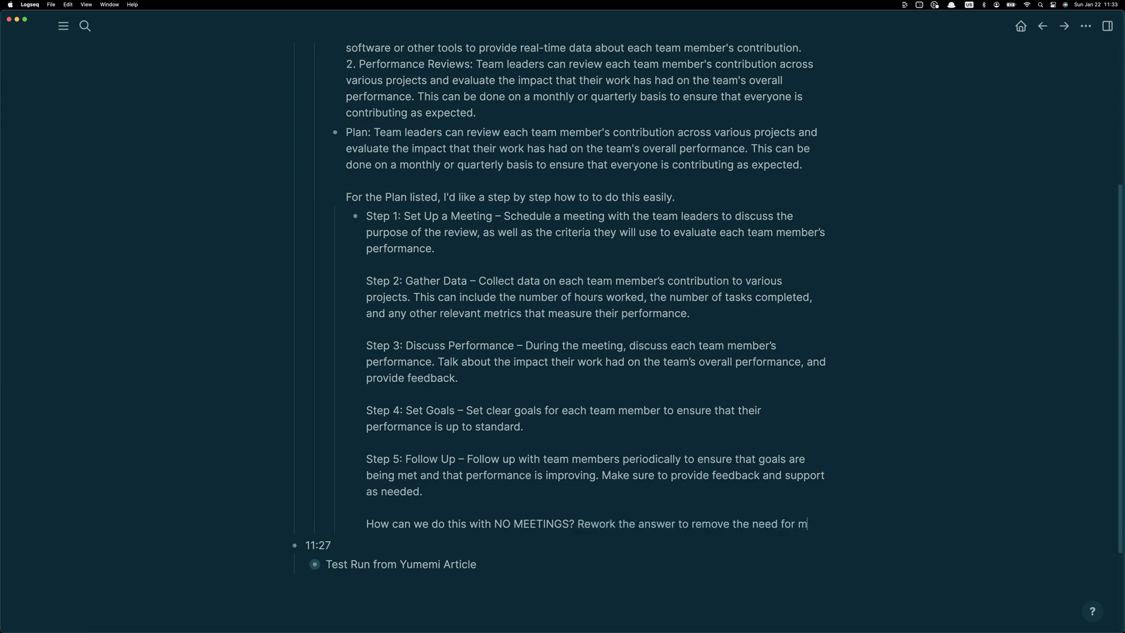
text(eetings. /gpt)
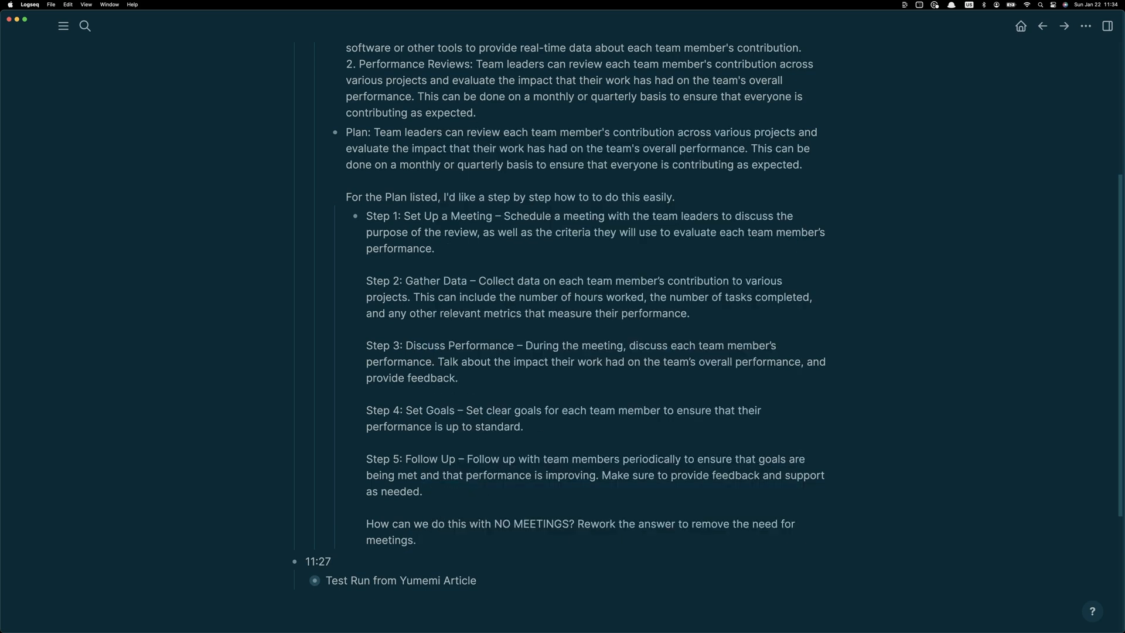
click(420, 539)
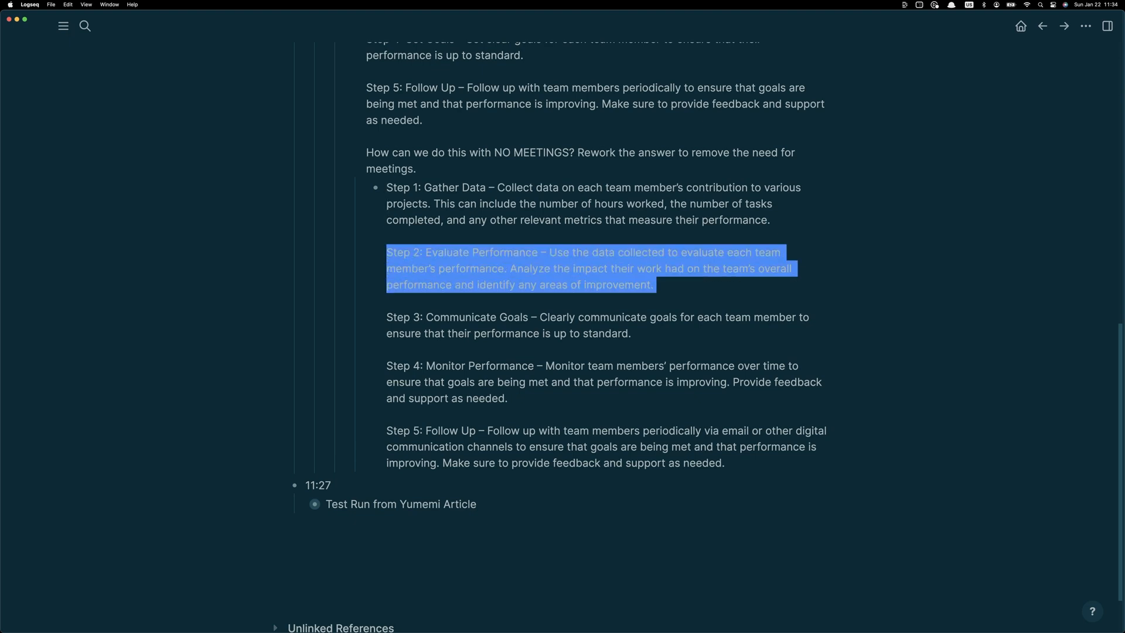
Add a new block asking which other digital communication methods to use, since email is not efficient.
click(387, 430)
text(for context T,)
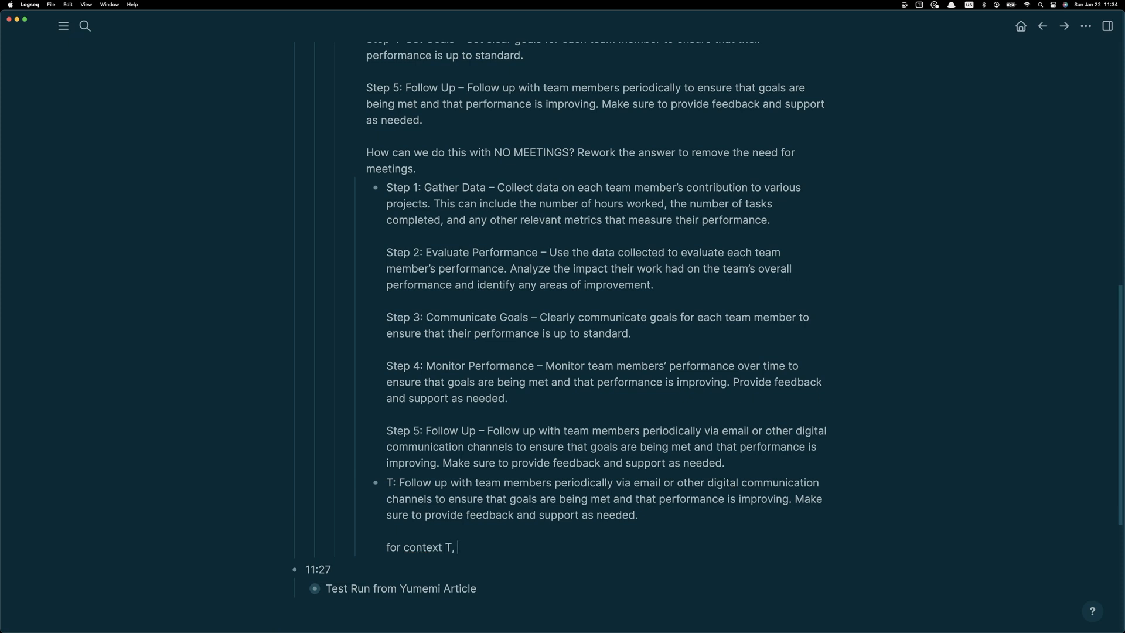
text(what oth)
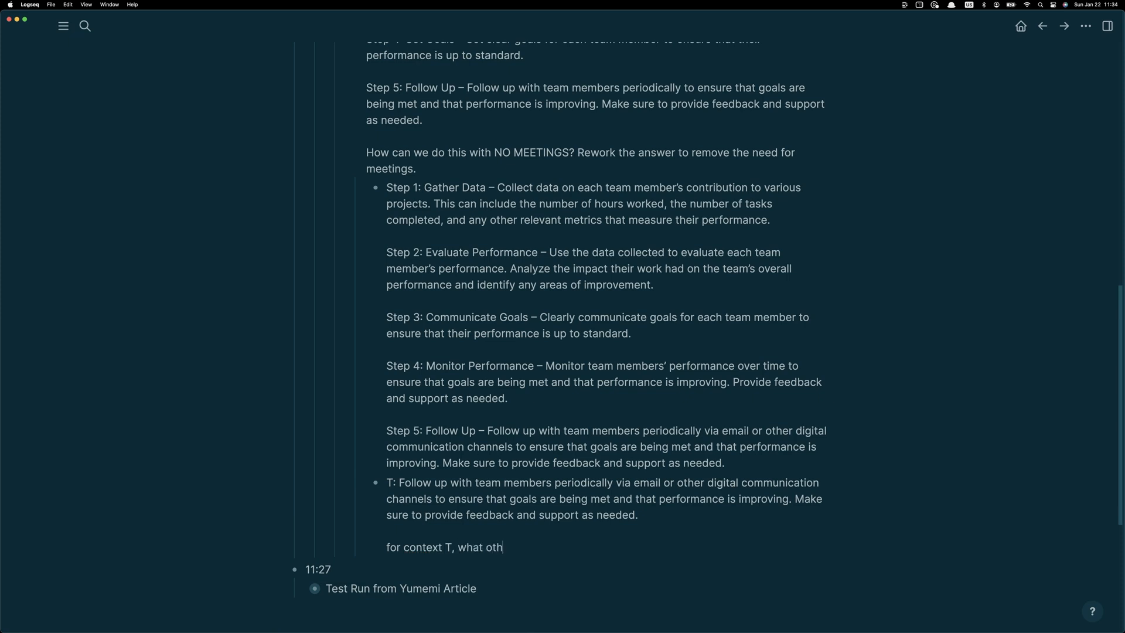
text(er methods of)
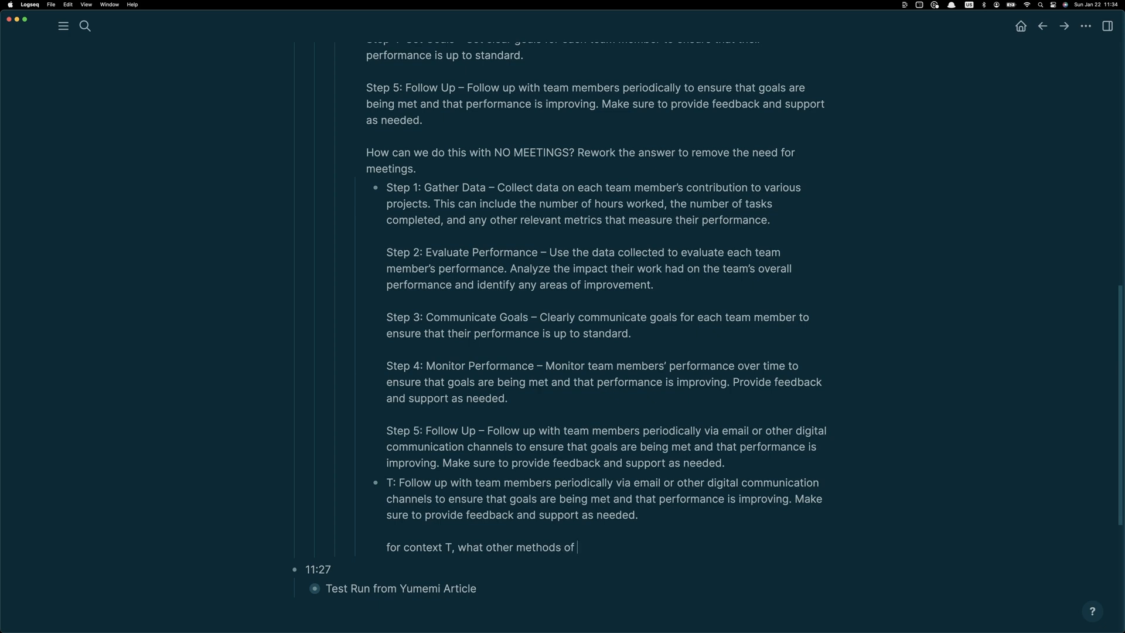
text(follow up may we be able to uti)
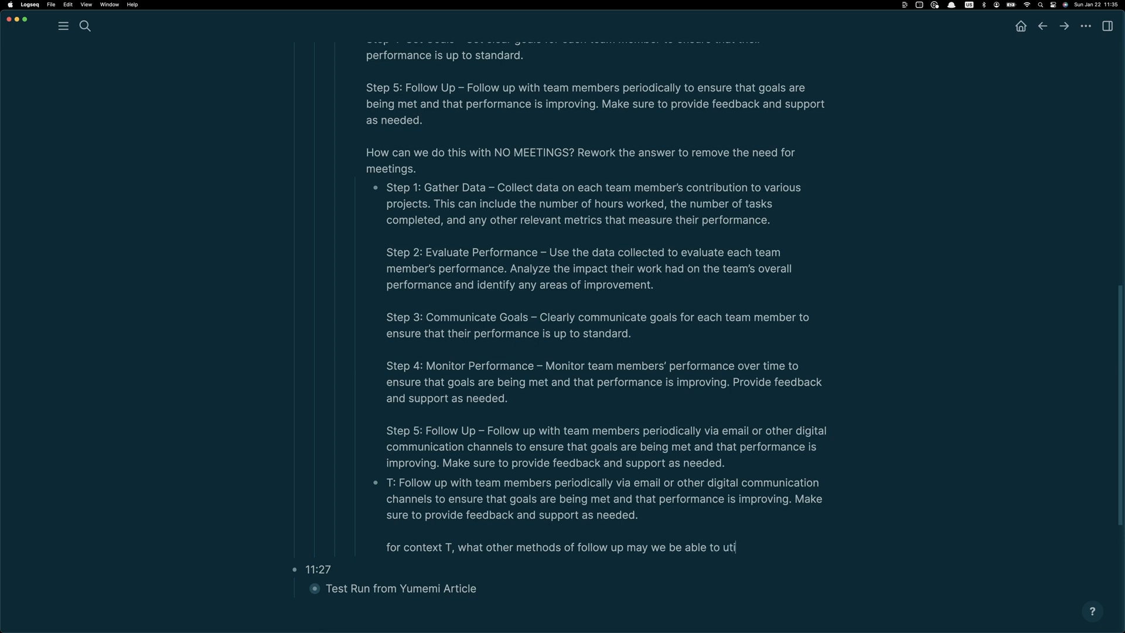
text(lize? email is not ef)
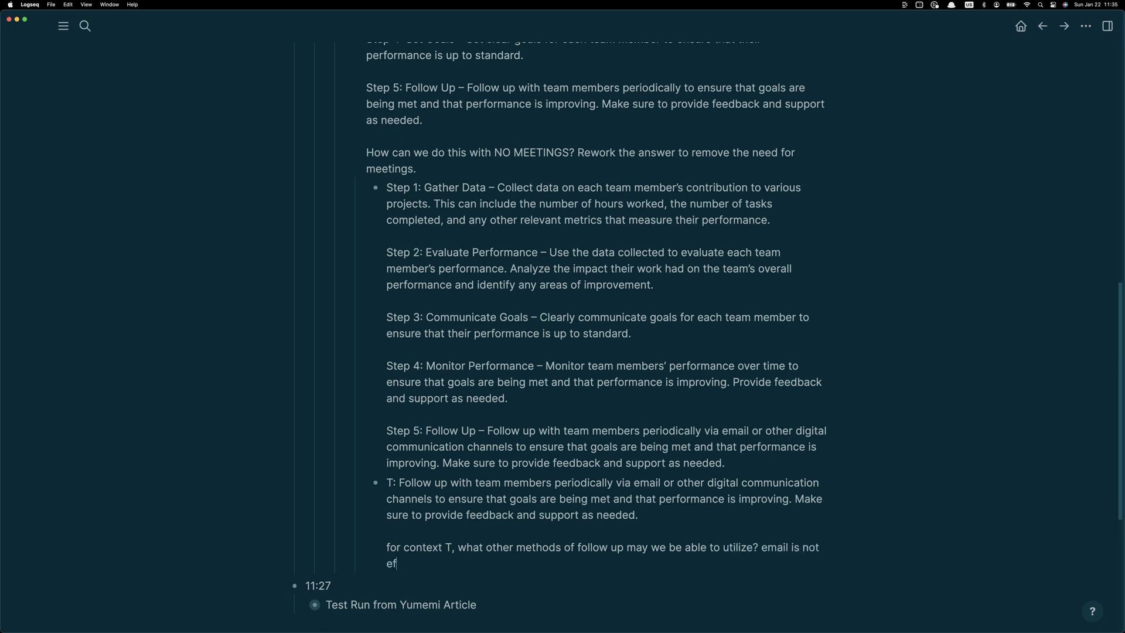
text(ficient.)
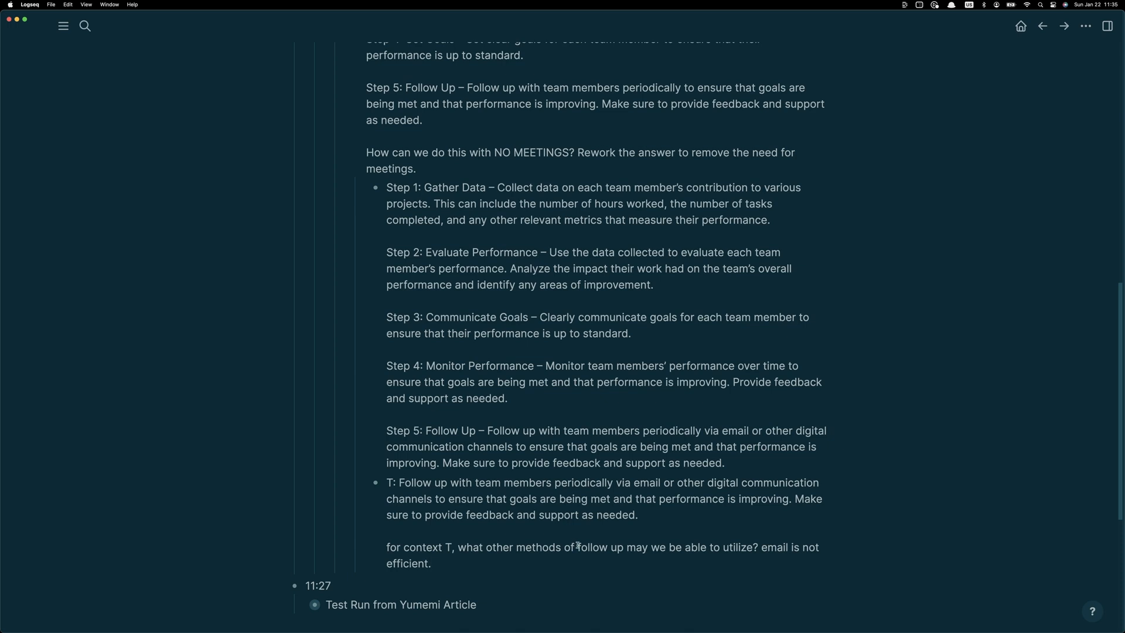
text(digital communication)
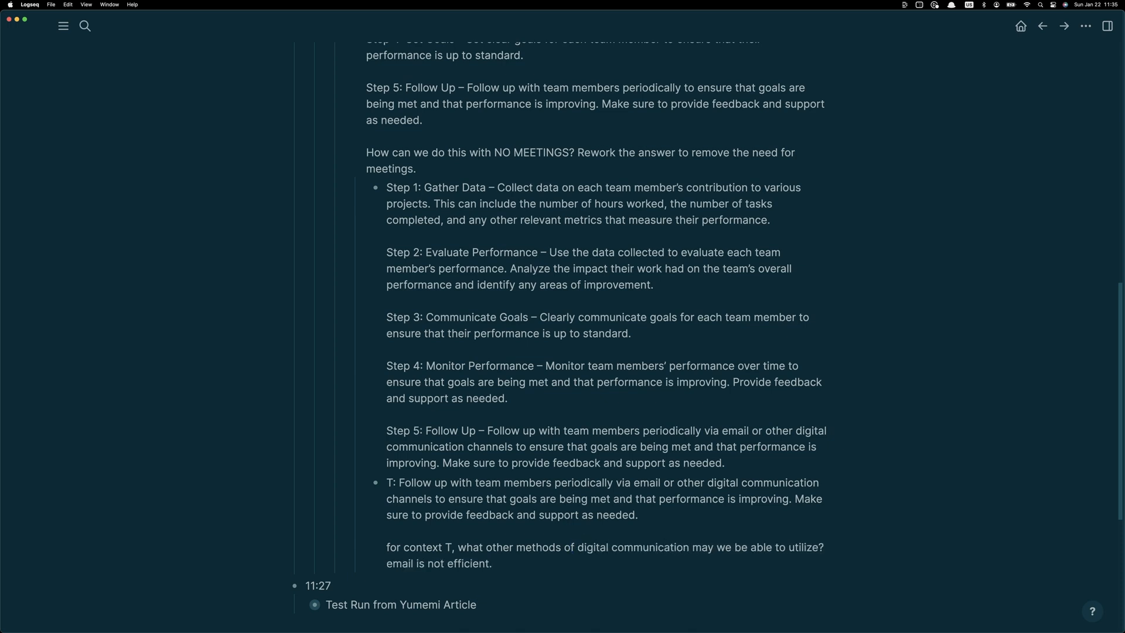
scroll(down, 3)
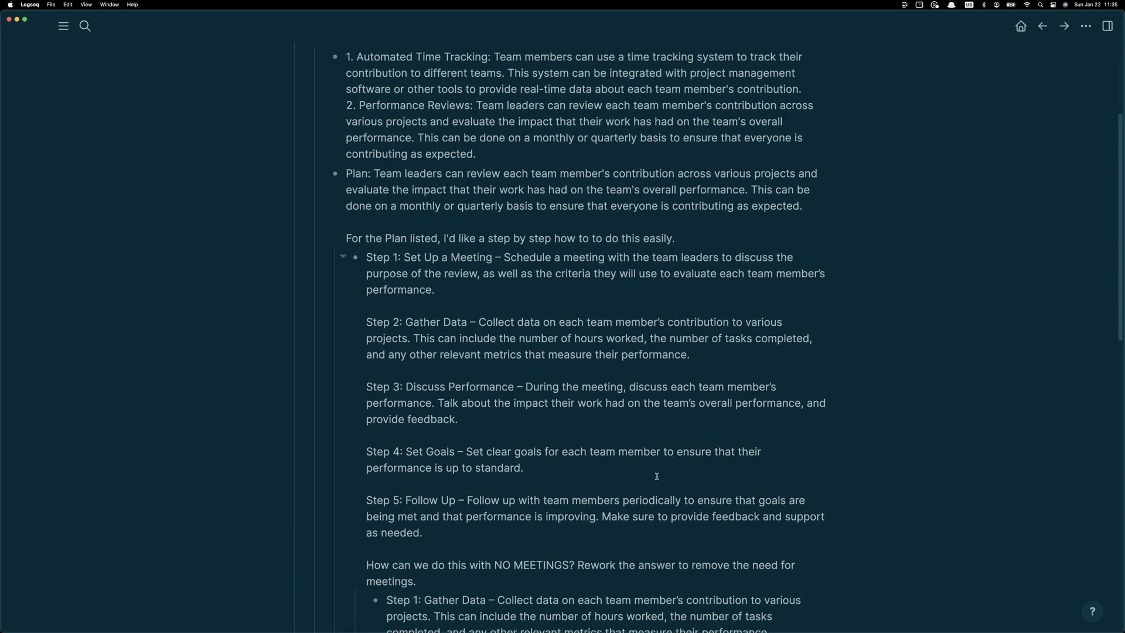
Scroll through the AI's list of communication tools such as Slack, Zoom, Asana and LinkedIn.
scroll(down, 3)
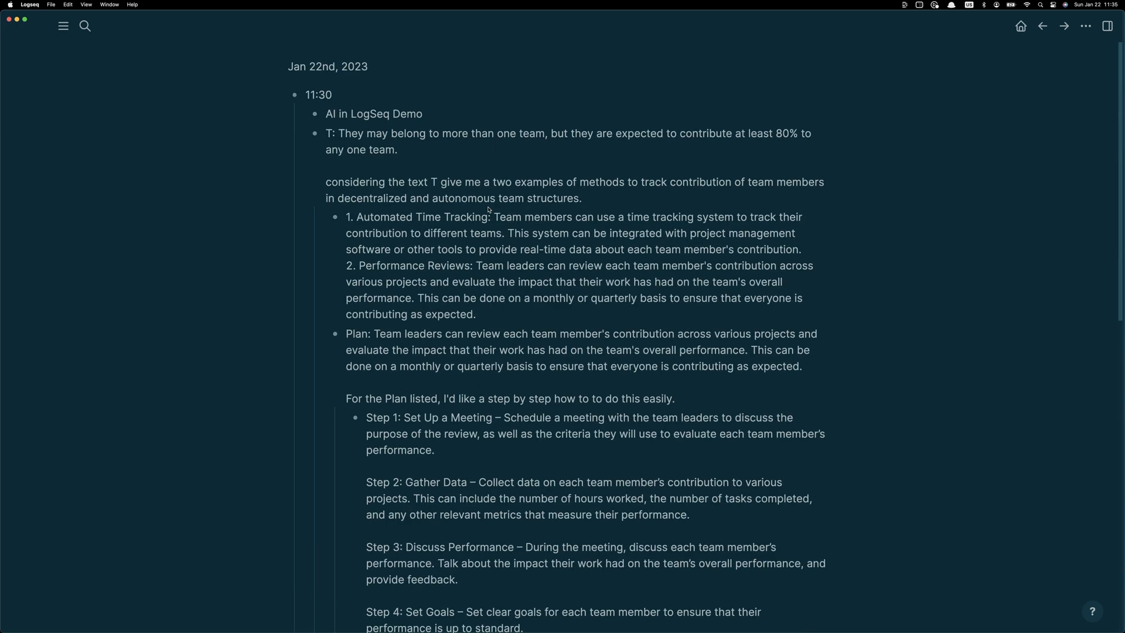
scroll(down, 3)
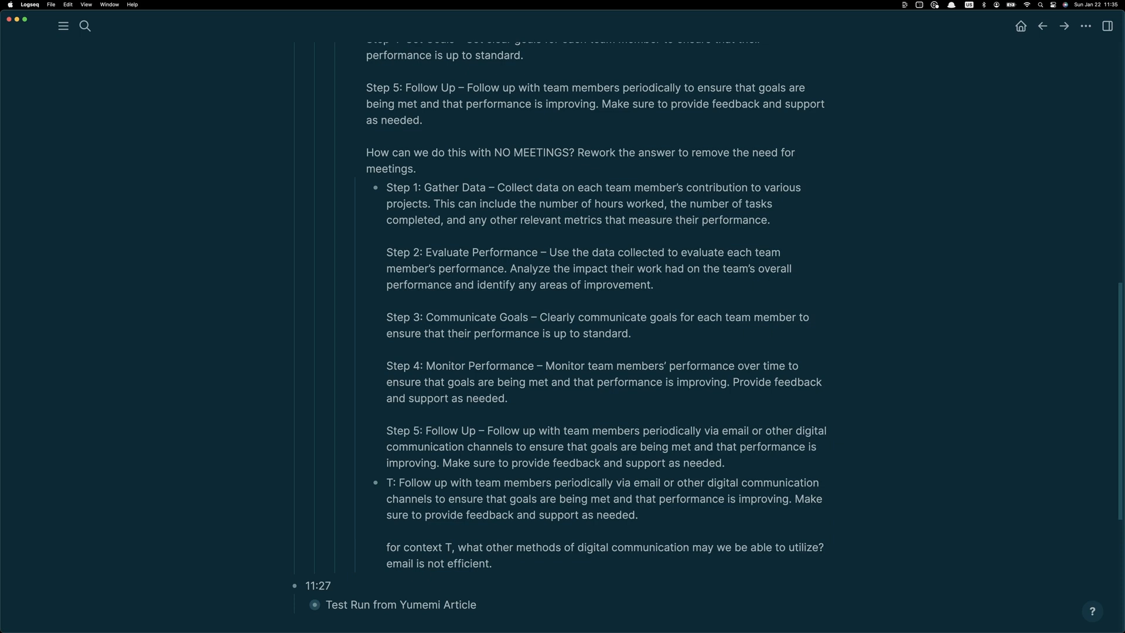
scroll(down, 3)
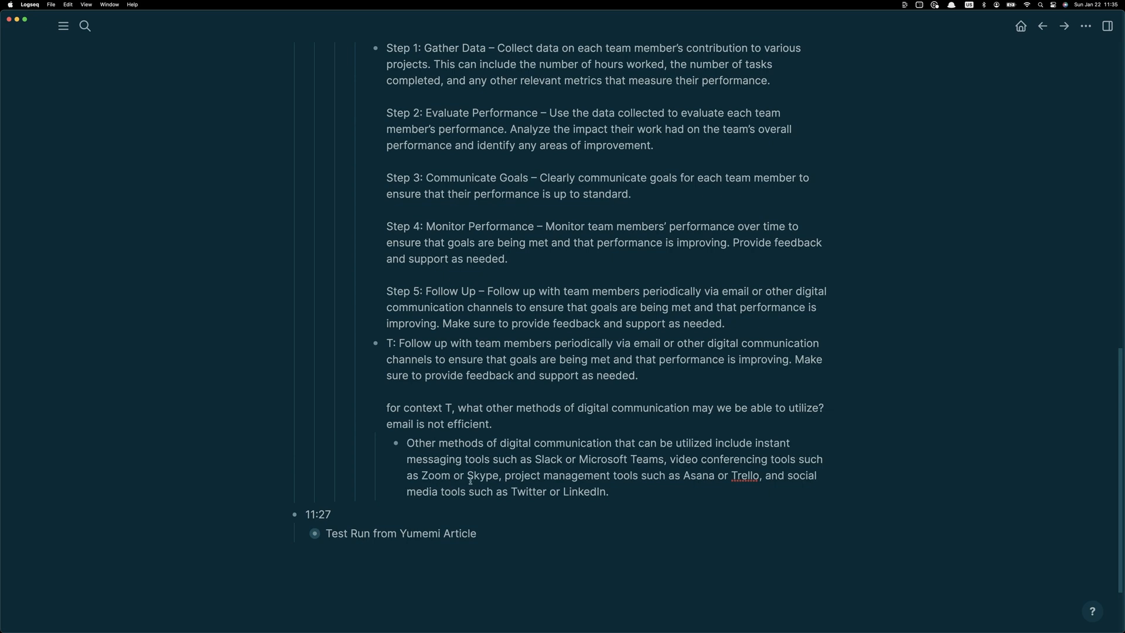
mouse_move(364, 483)
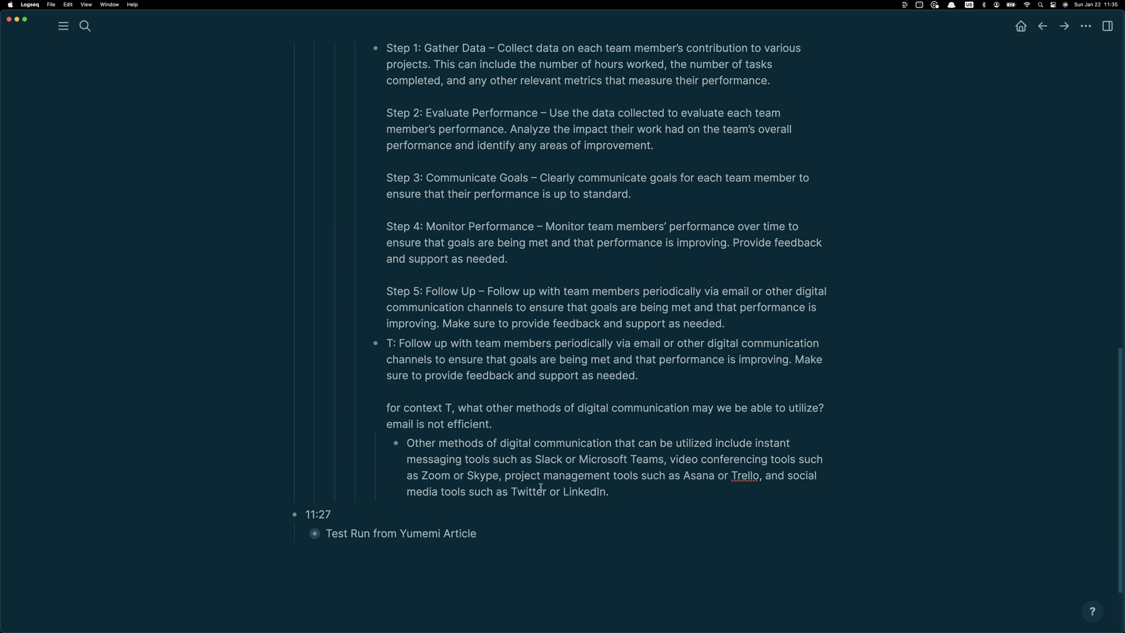
scroll(up, 3)
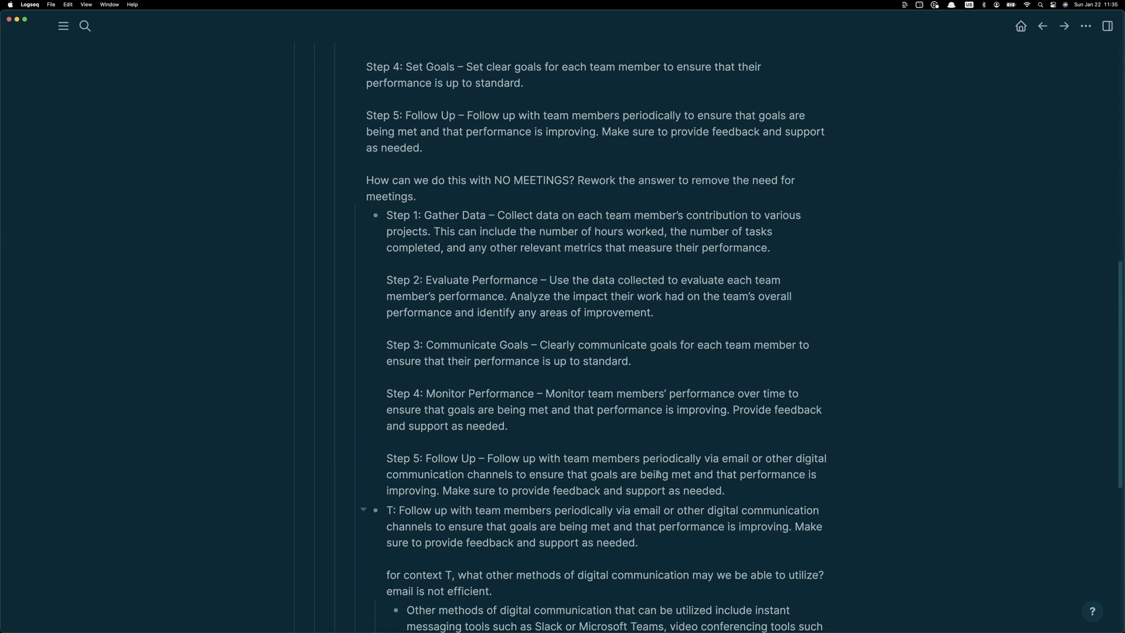
scroll(up, 3)
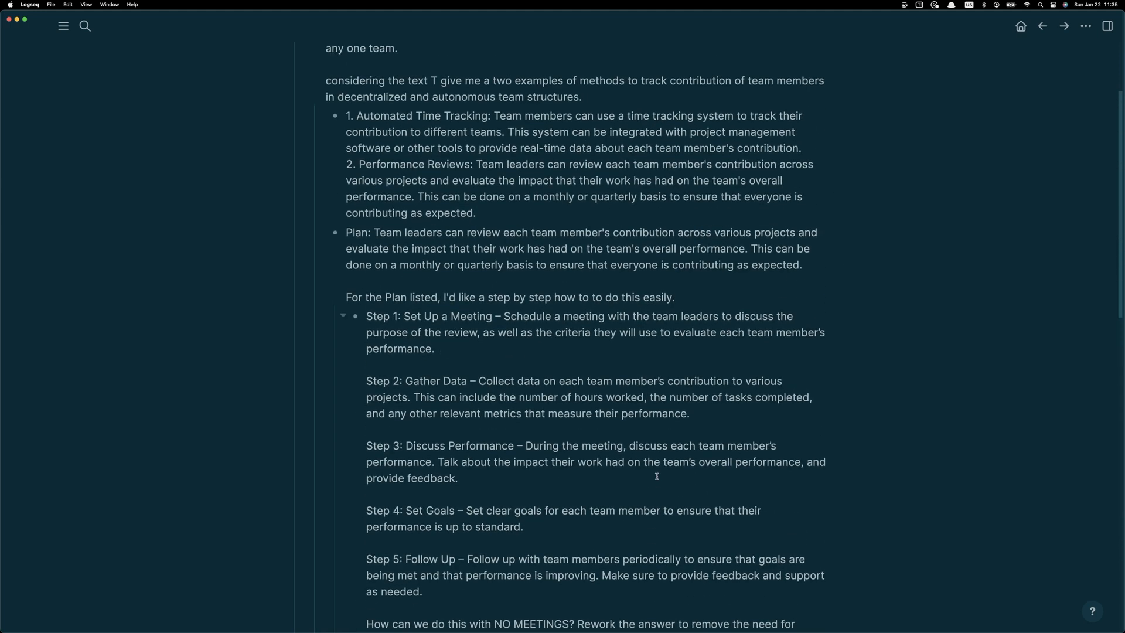